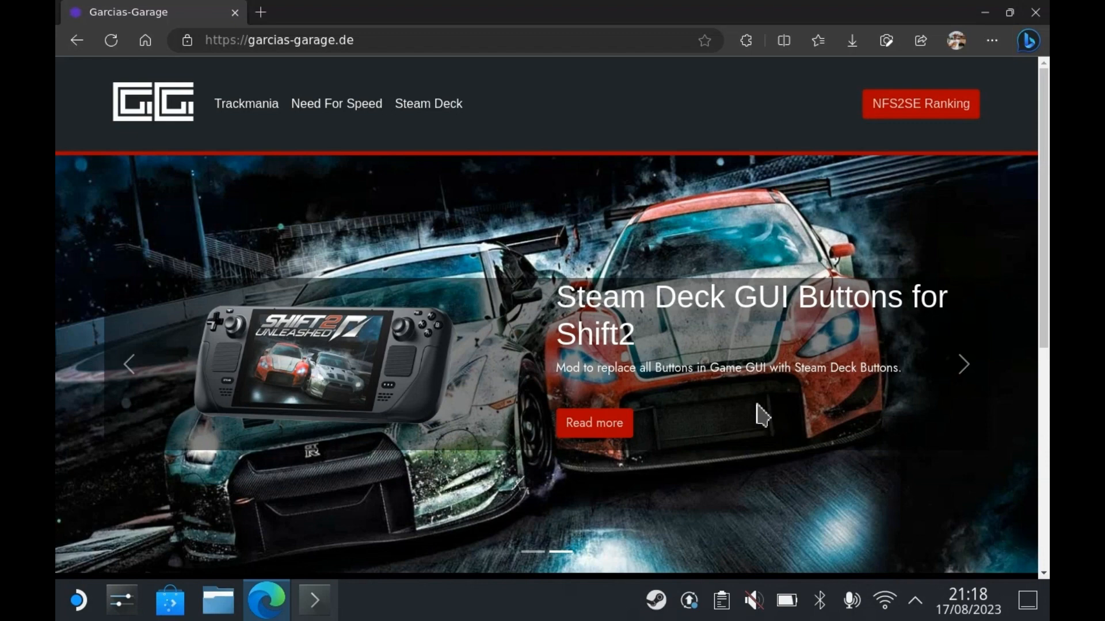
pyautogui.moveTo(920, 103)
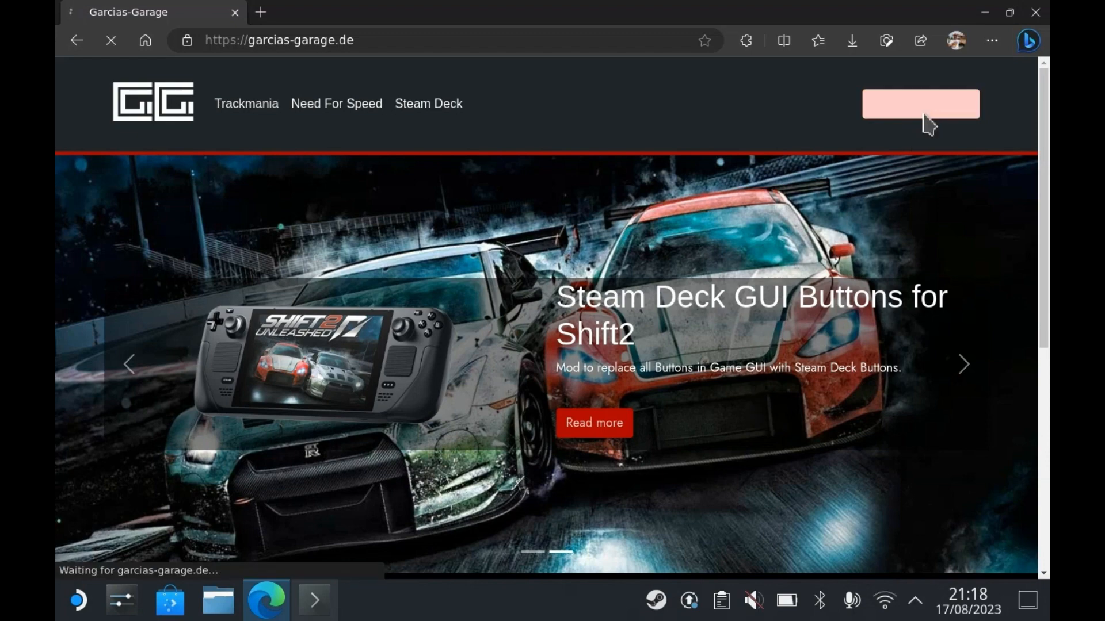
# - Go from the NFS2SE Ranking page to the install tutorial and scroll to the bash install command
pyautogui.click(920, 103)
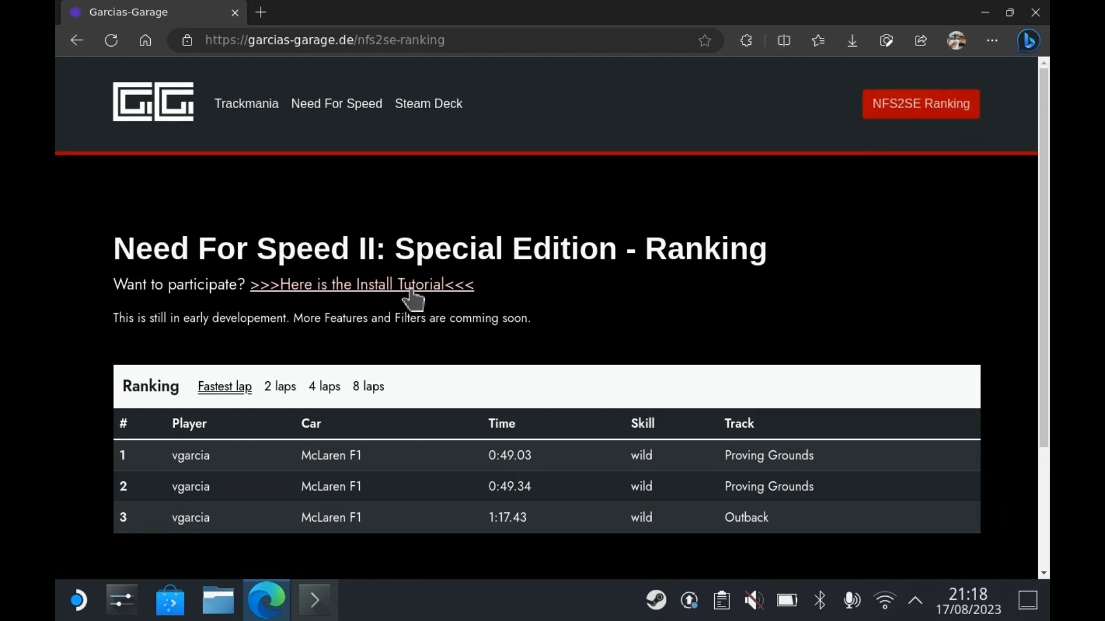
pyautogui.moveTo(395, 285)
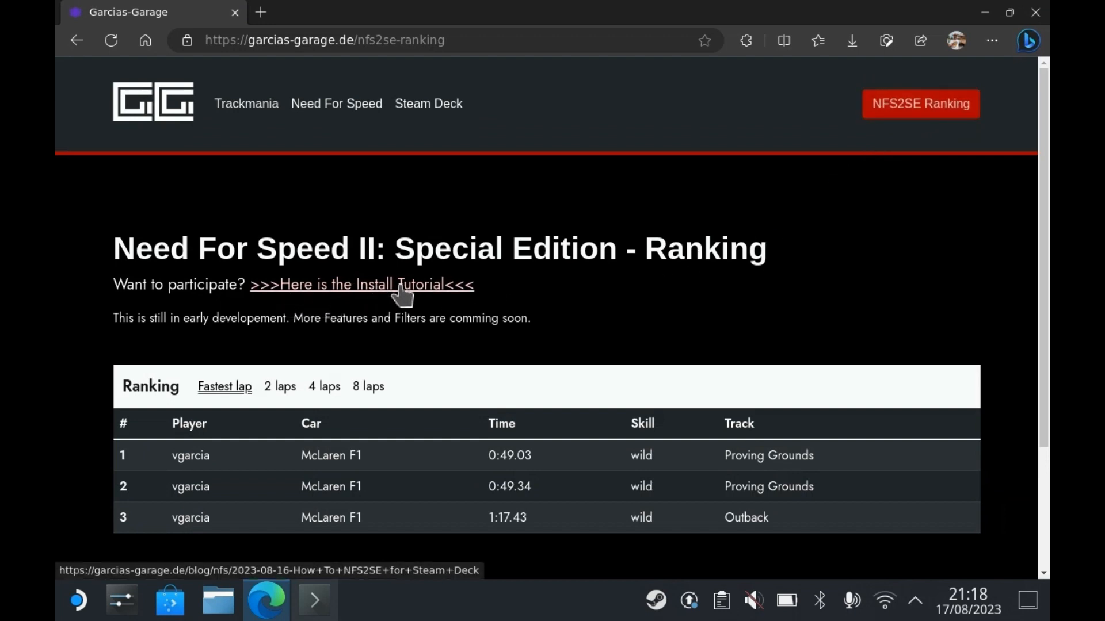
pyautogui.click(360, 283)
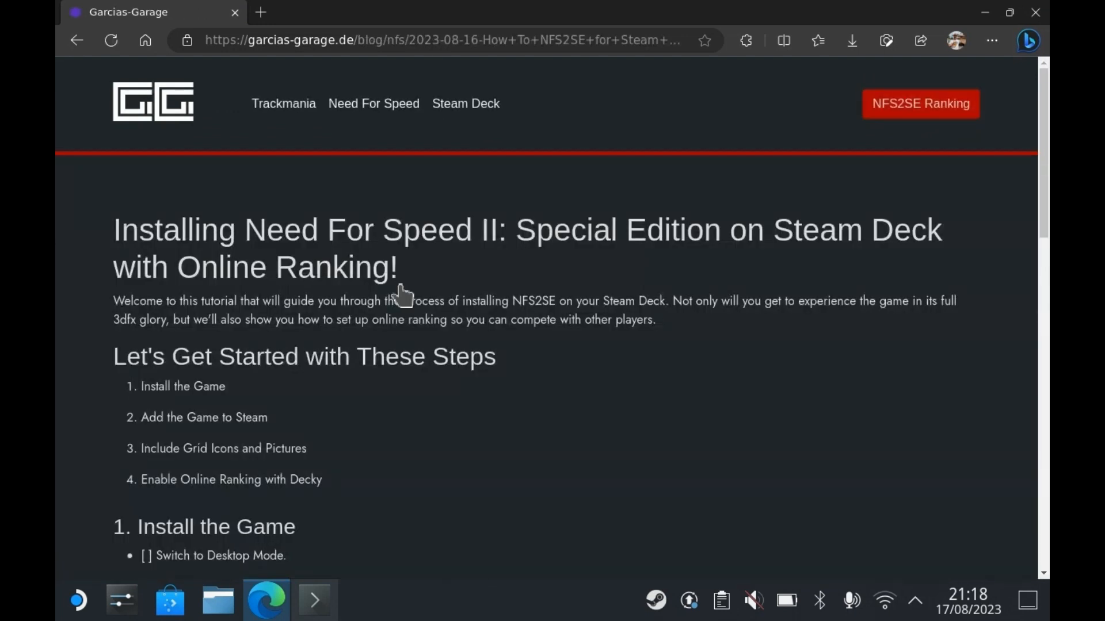
pyautogui.moveTo(327, 486)
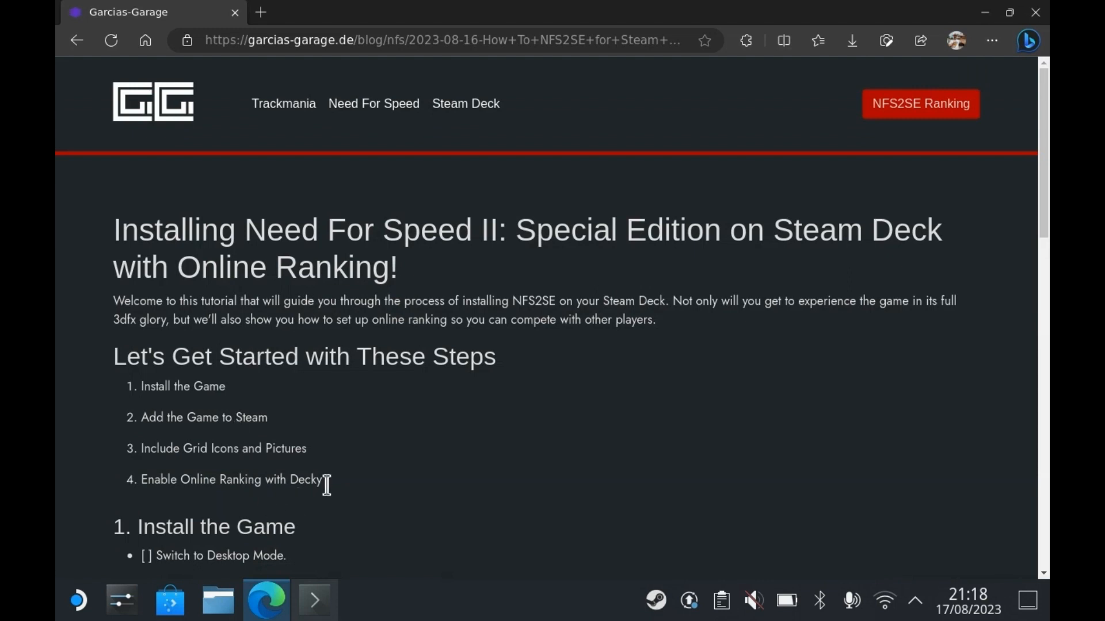
pyautogui.scroll(-3)
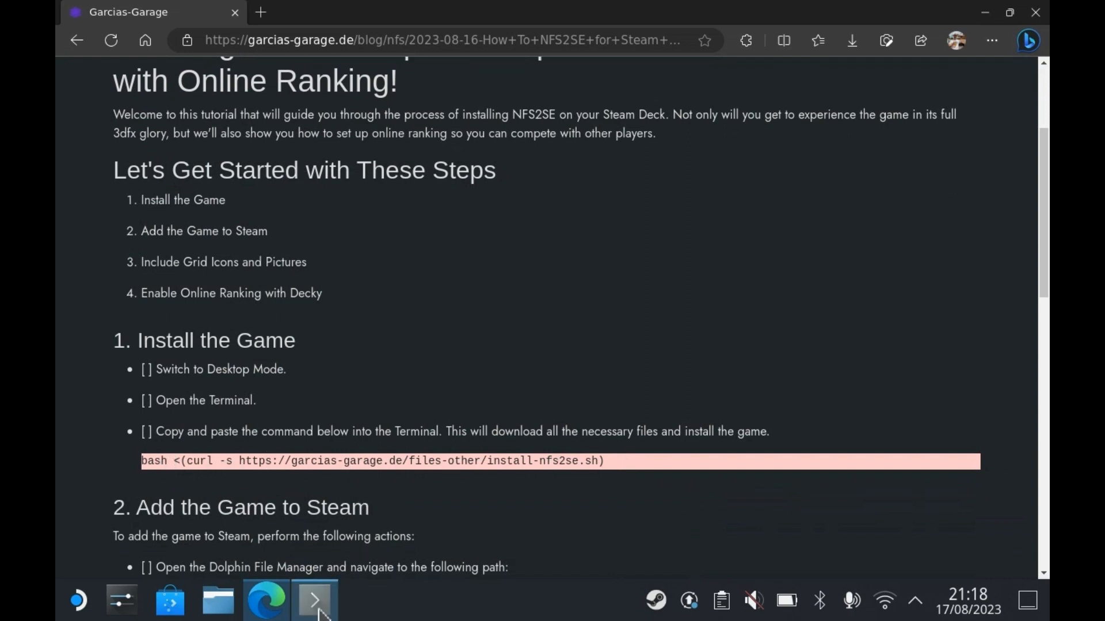
pyautogui.click(314, 600)
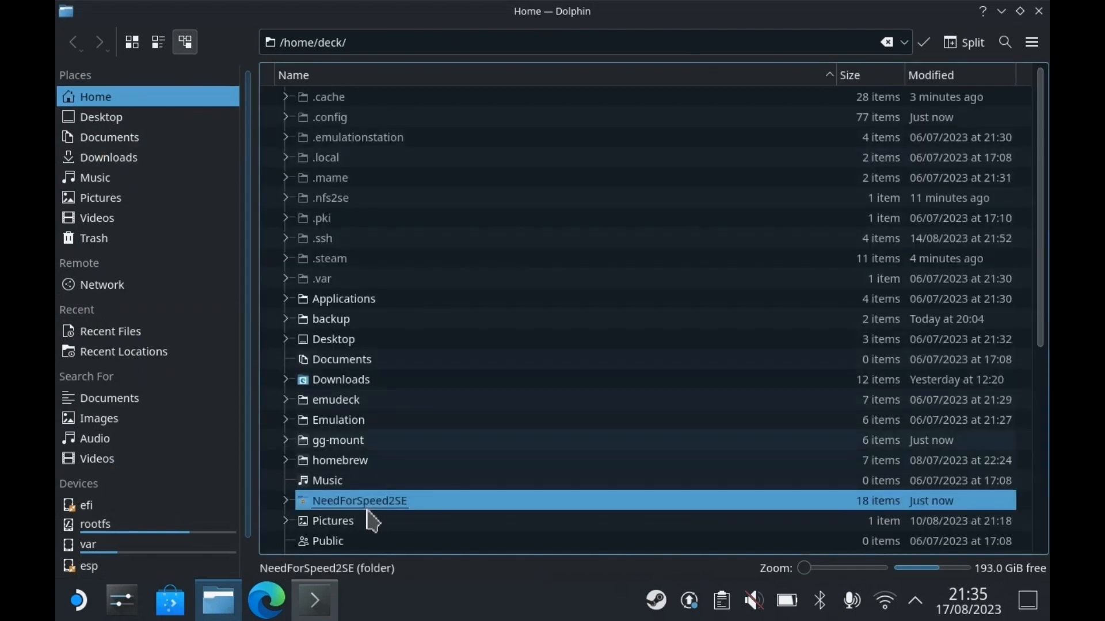
# - Open the NeedForSpeed2SE folder and show the context menu for nfs2se-gl2
pyautogui.doubleClick(358, 500)
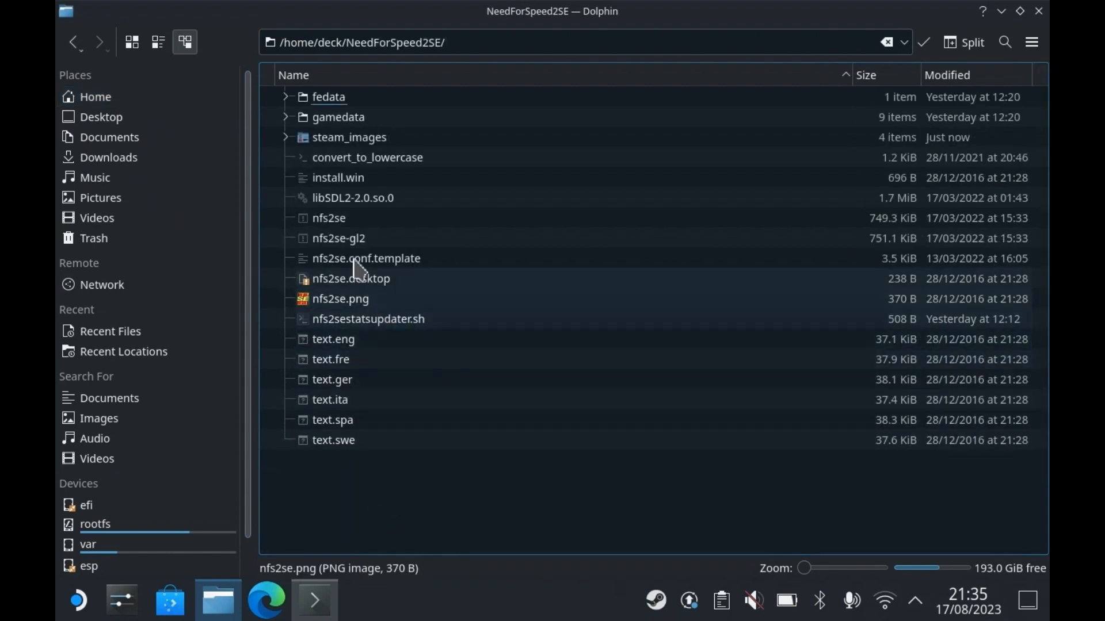
pyautogui.click(338, 238)
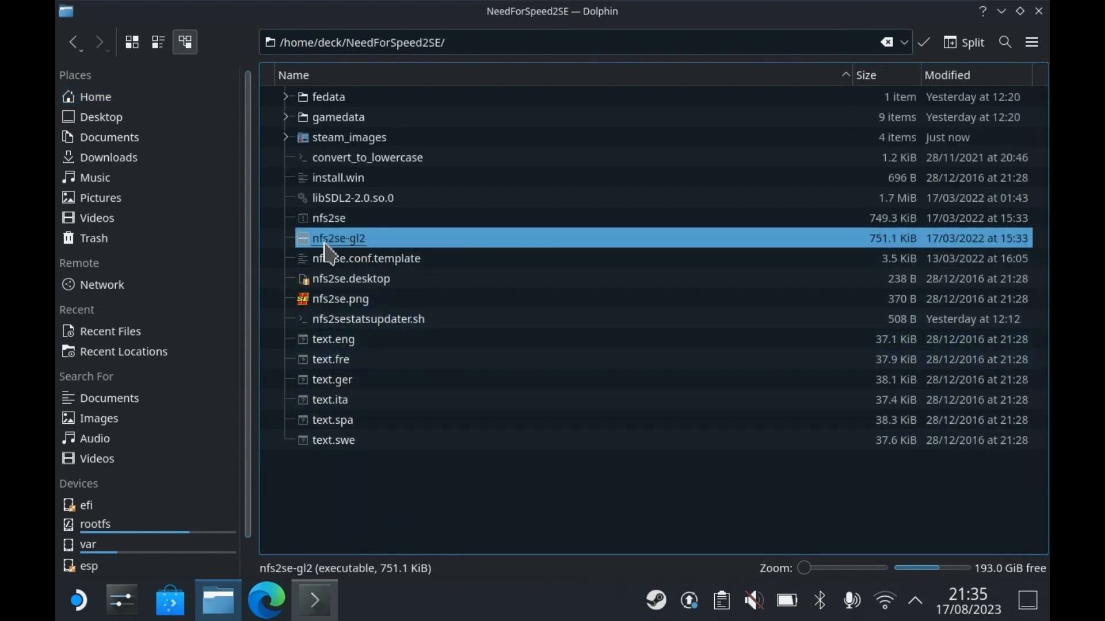
pyautogui.rightClick(338, 238)
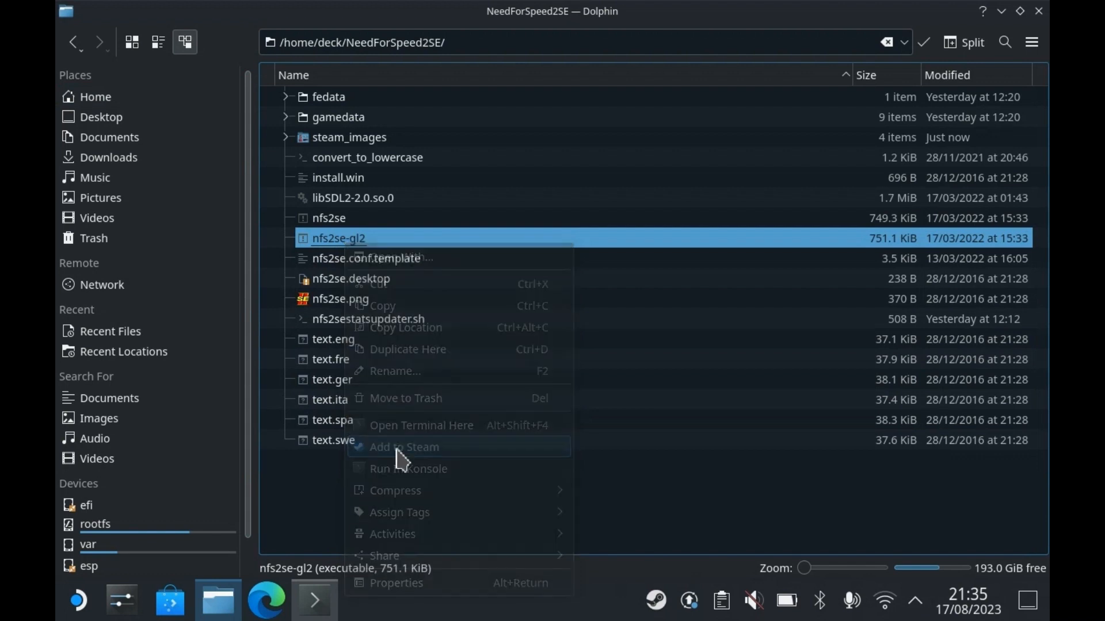
# - Start adding a non-Steam game and browse for a program not in the list
pyautogui.click(403, 446)
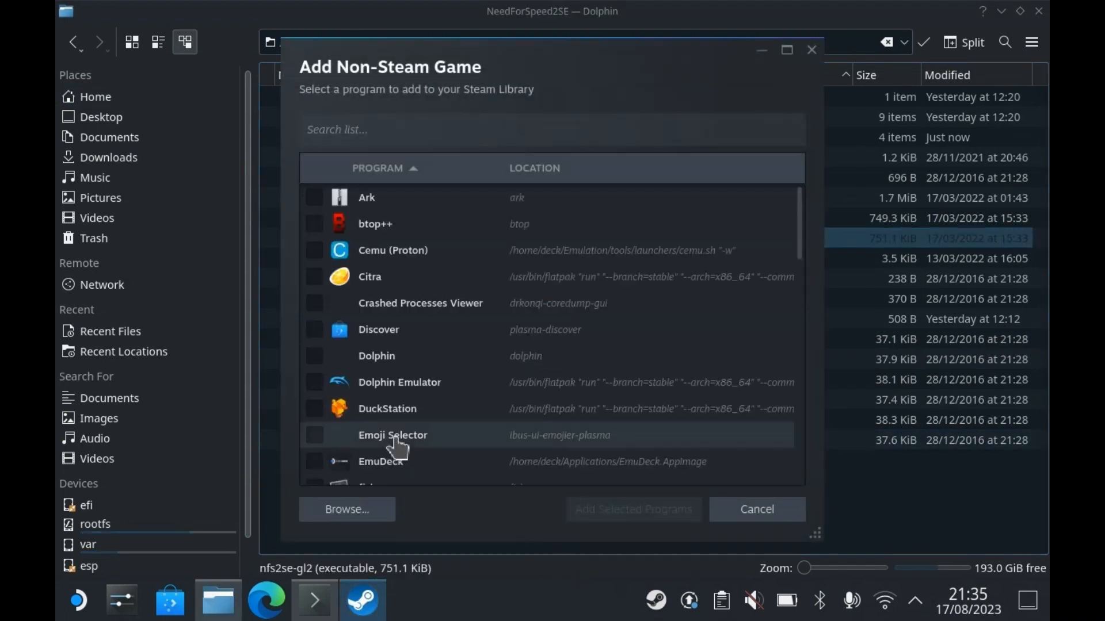
pyautogui.moveTo(808, 236)
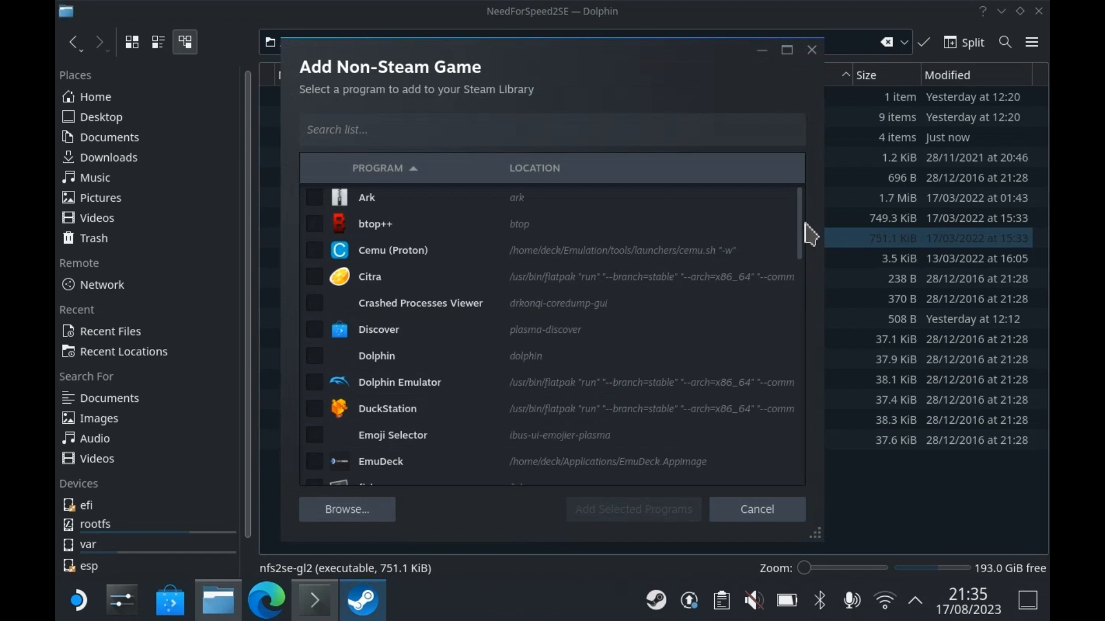
pyautogui.scroll(-3)
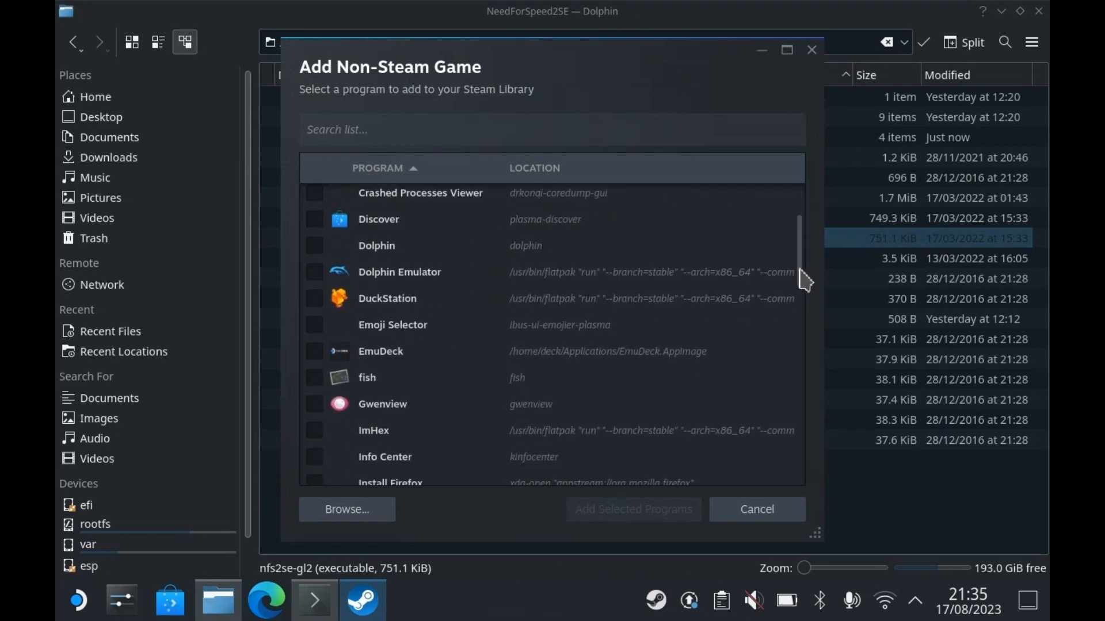
pyautogui.scroll(-3)
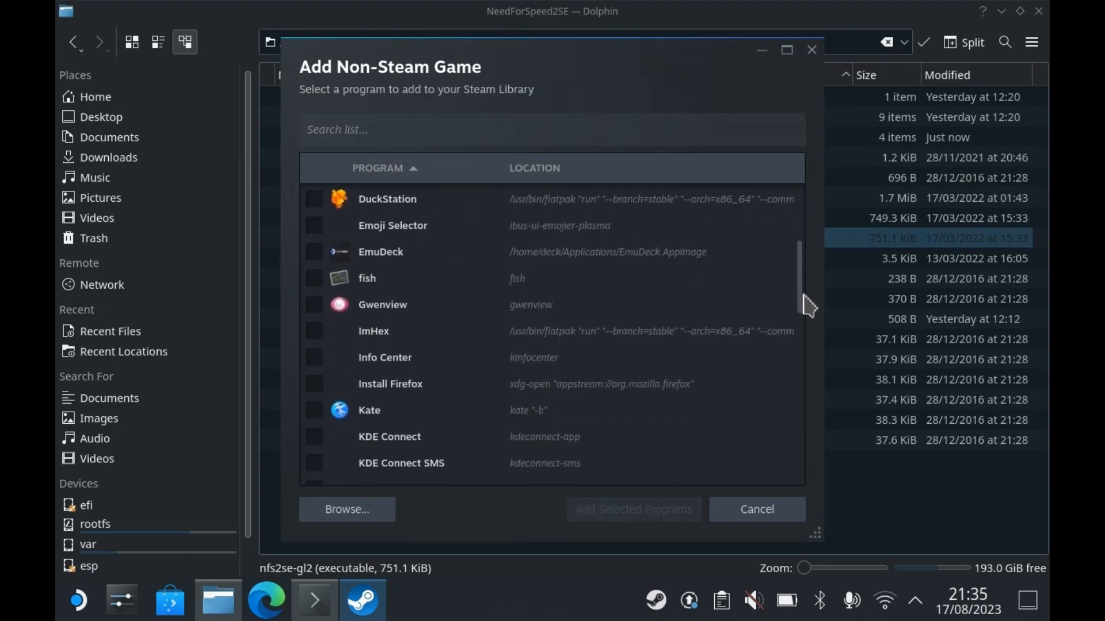
pyautogui.scroll(-3)
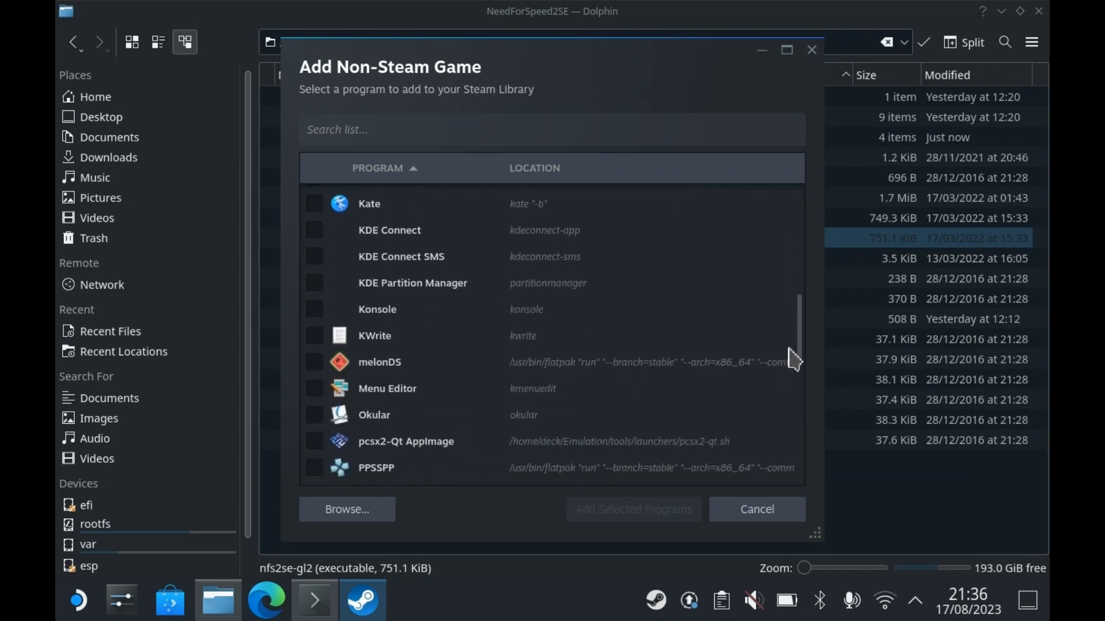
pyautogui.scroll(-3)
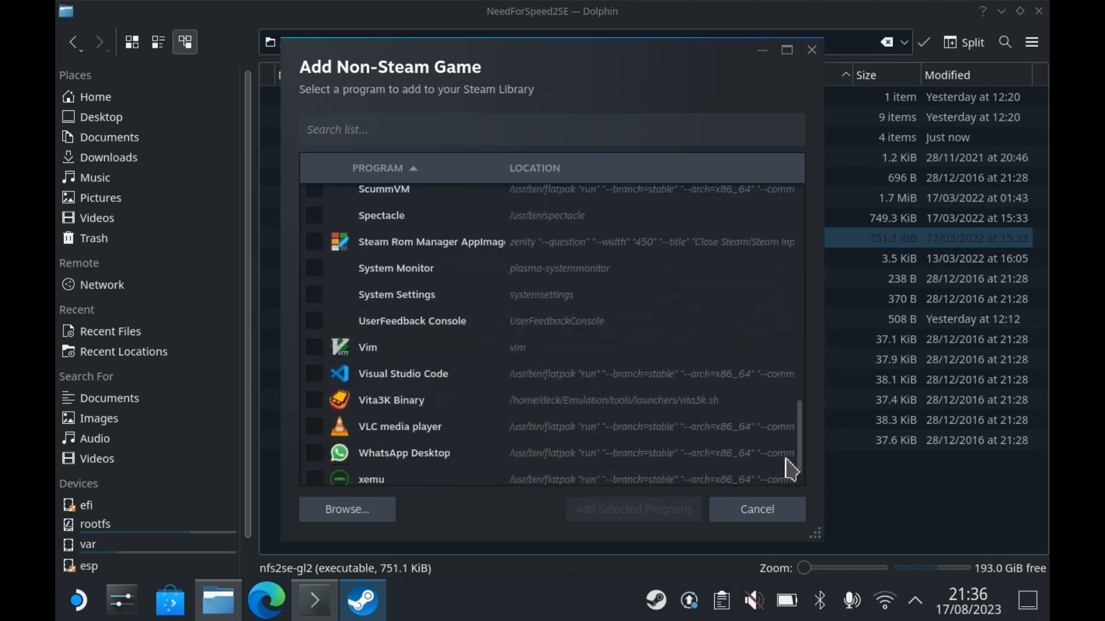
pyautogui.scroll(-3)
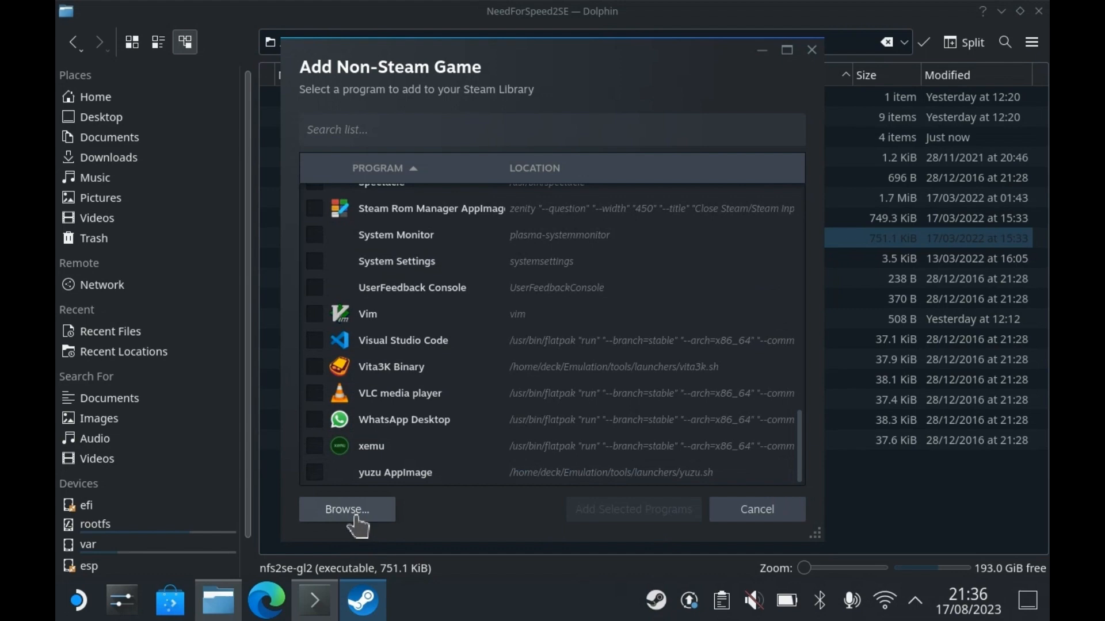
pyautogui.click(346, 509)
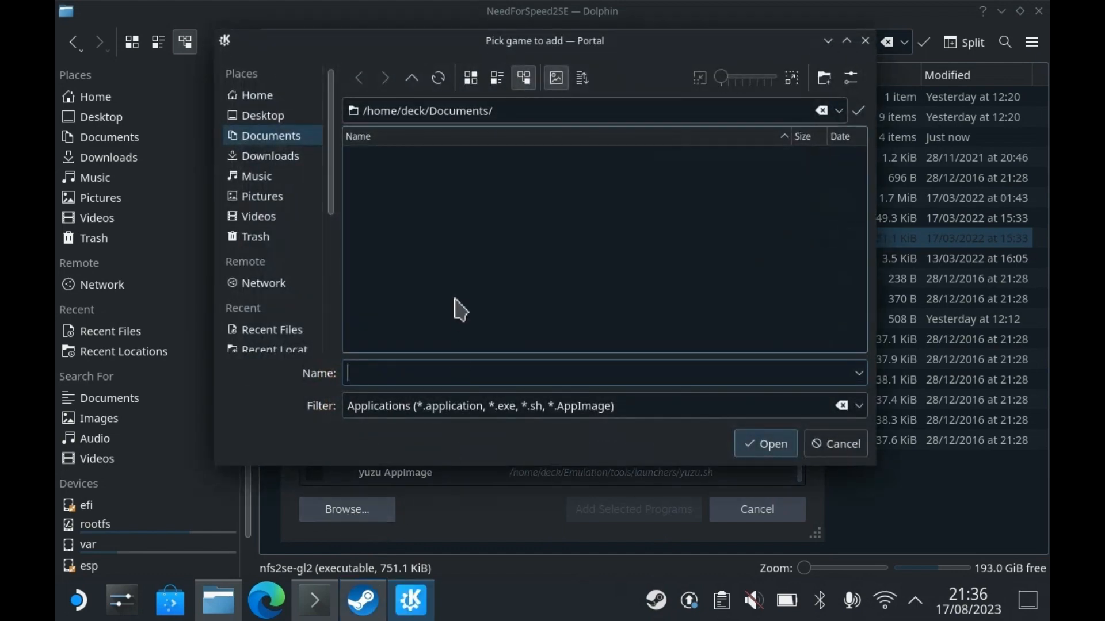
# - Select nfs2se-gl2 from /home/deck/NeedForSpeed2SE/ and add it to Steam
pyautogui.click(255, 95)
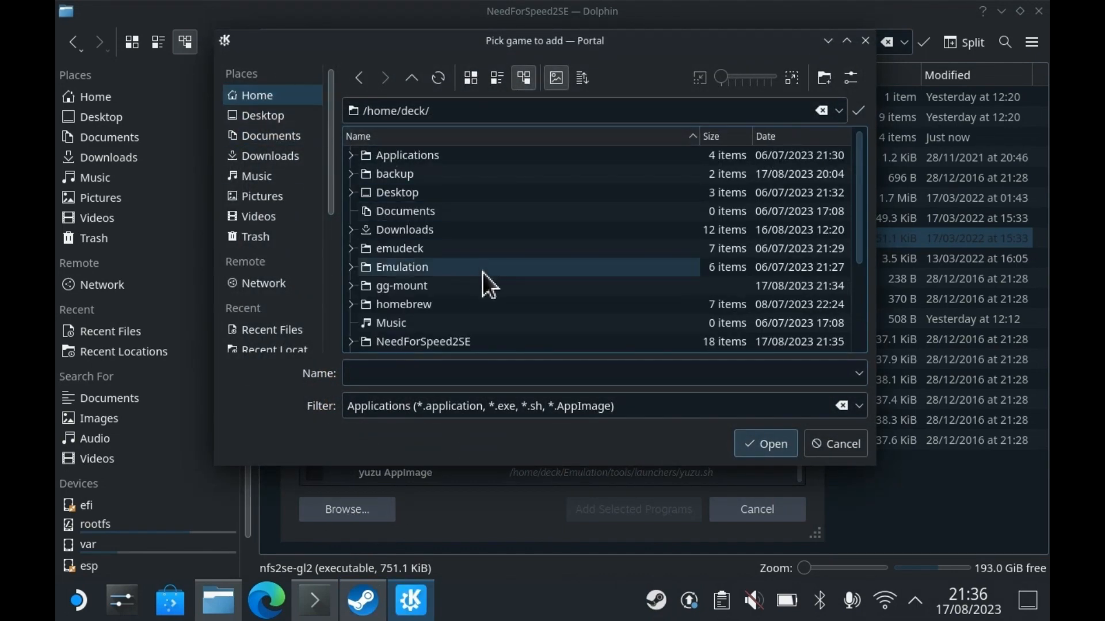
pyautogui.doubleClick(423, 341)
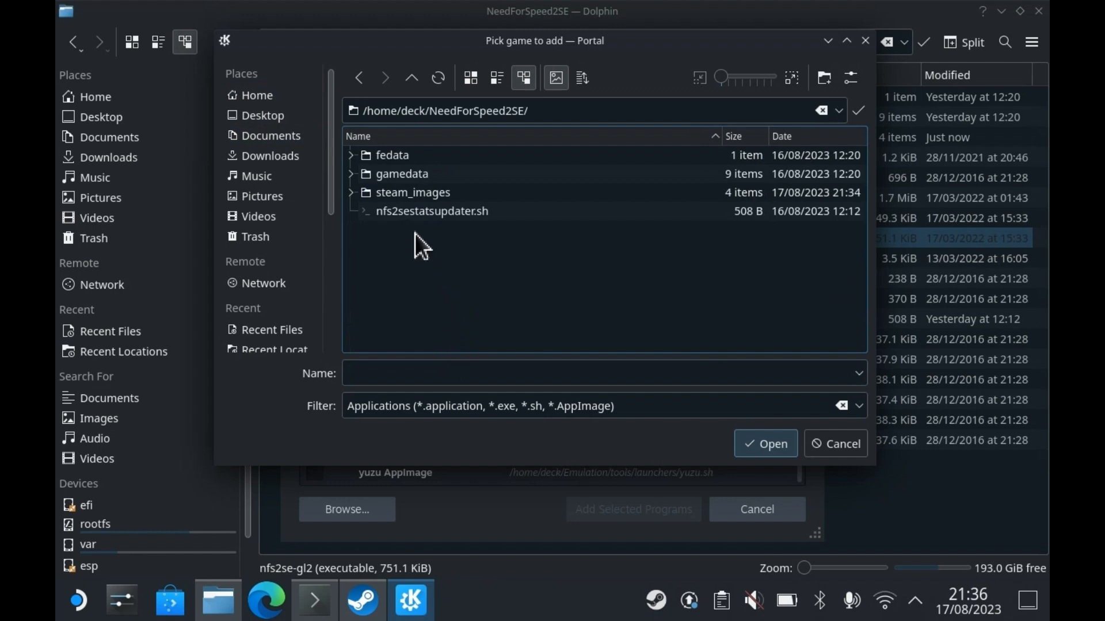
pyautogui.click(858, 406)
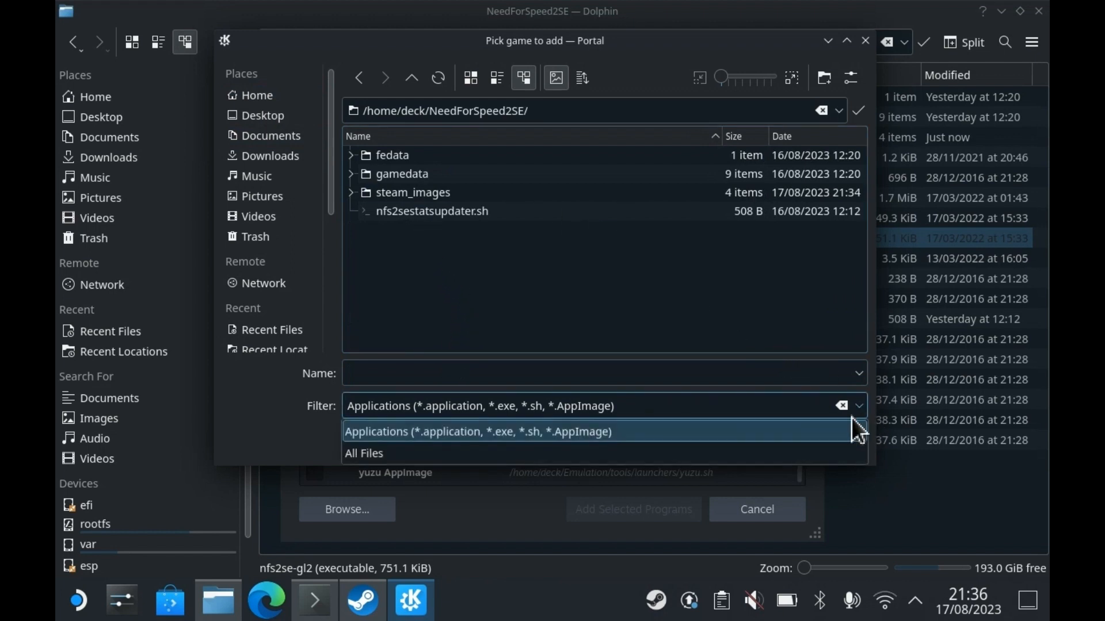
pyautogui.click(364, 453)
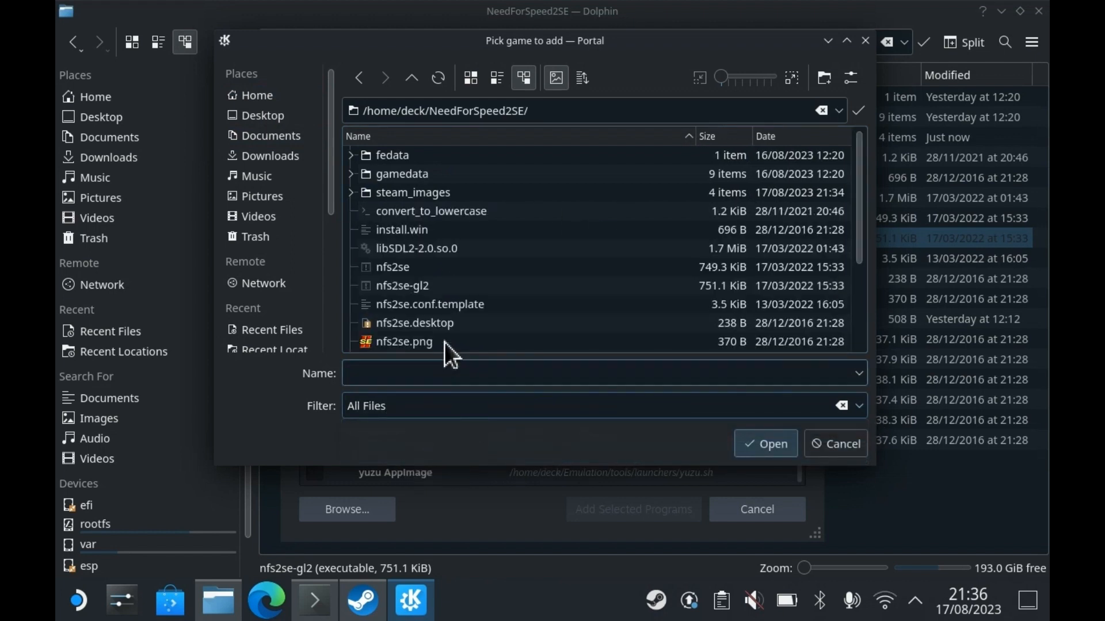
pyautogui.click(402, 285)
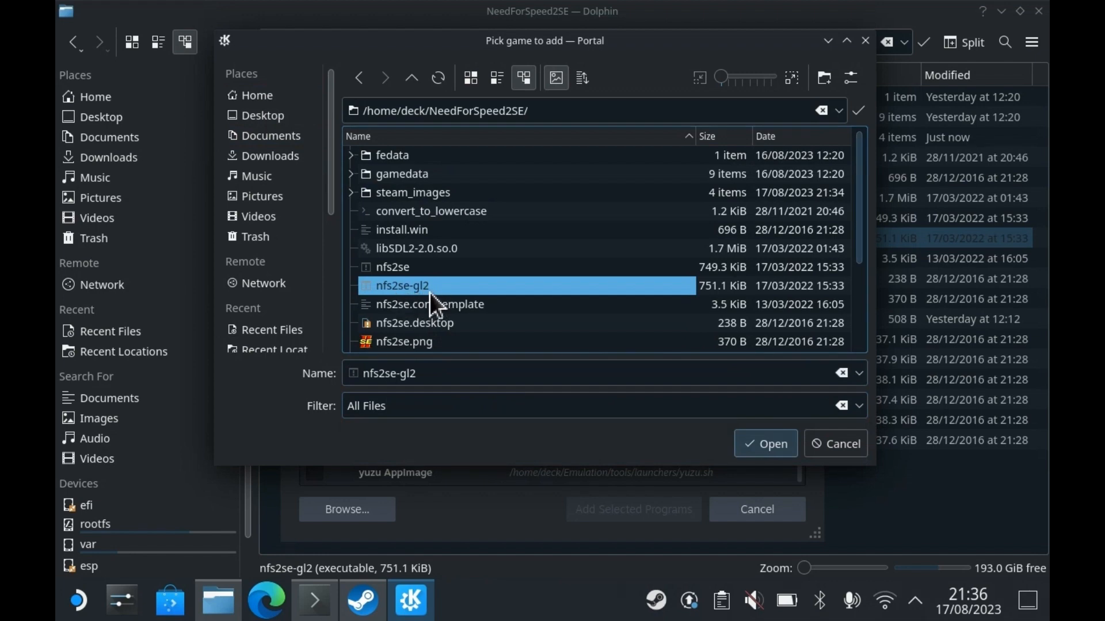
pyautogui.click(766, 444)
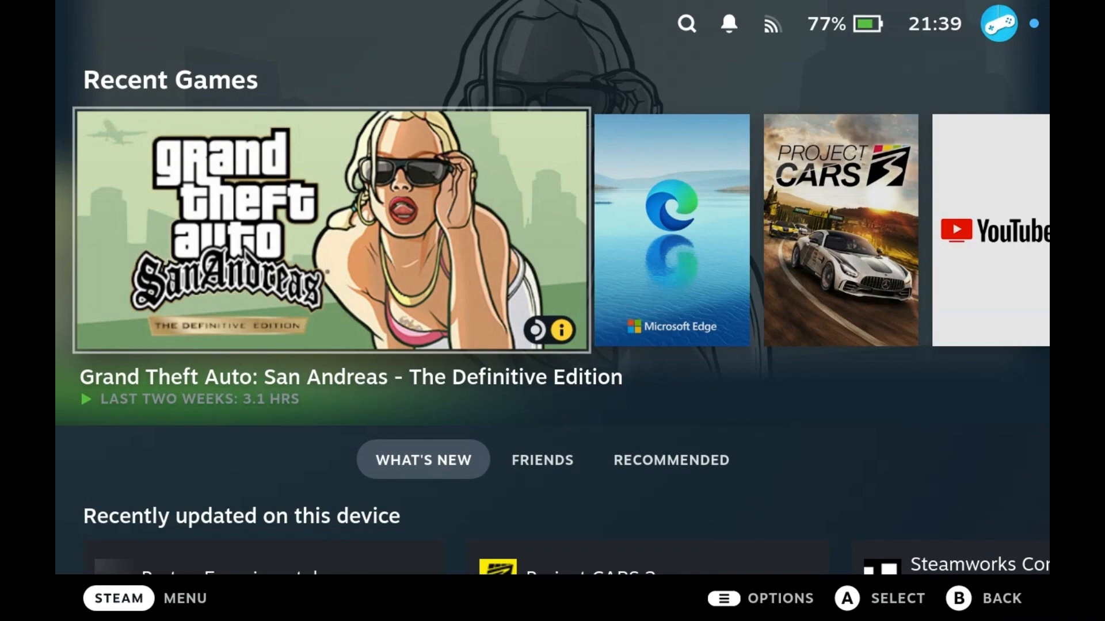
# - Open nfs2se-gl2's Properties from the Library's Non-Steam tab
pyautogui.click(117, 598)
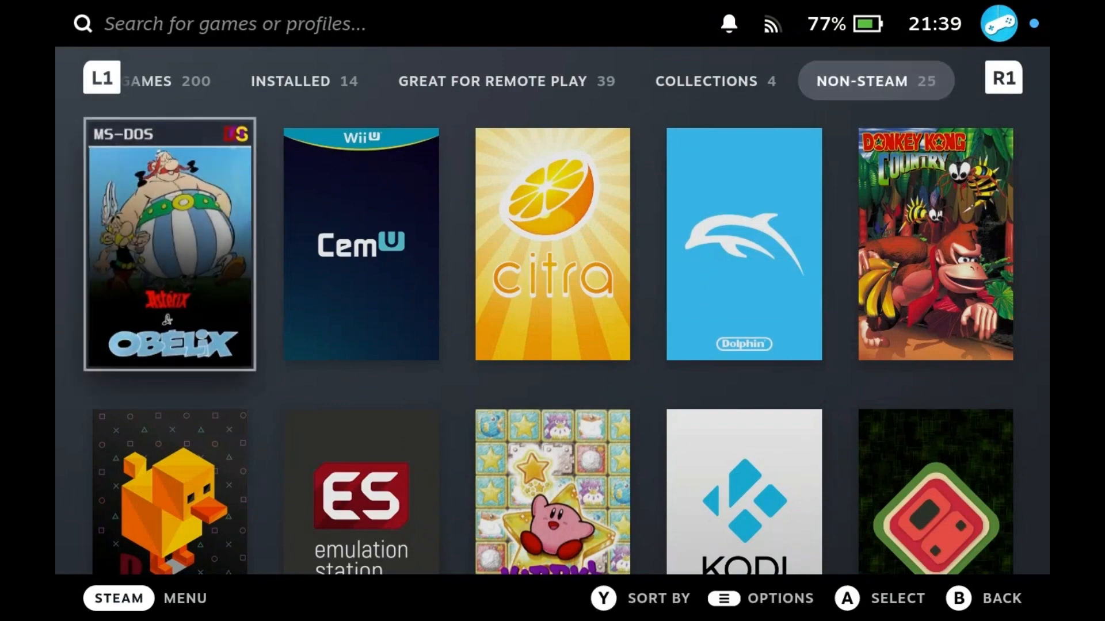
pyautogui.scroll(-3)
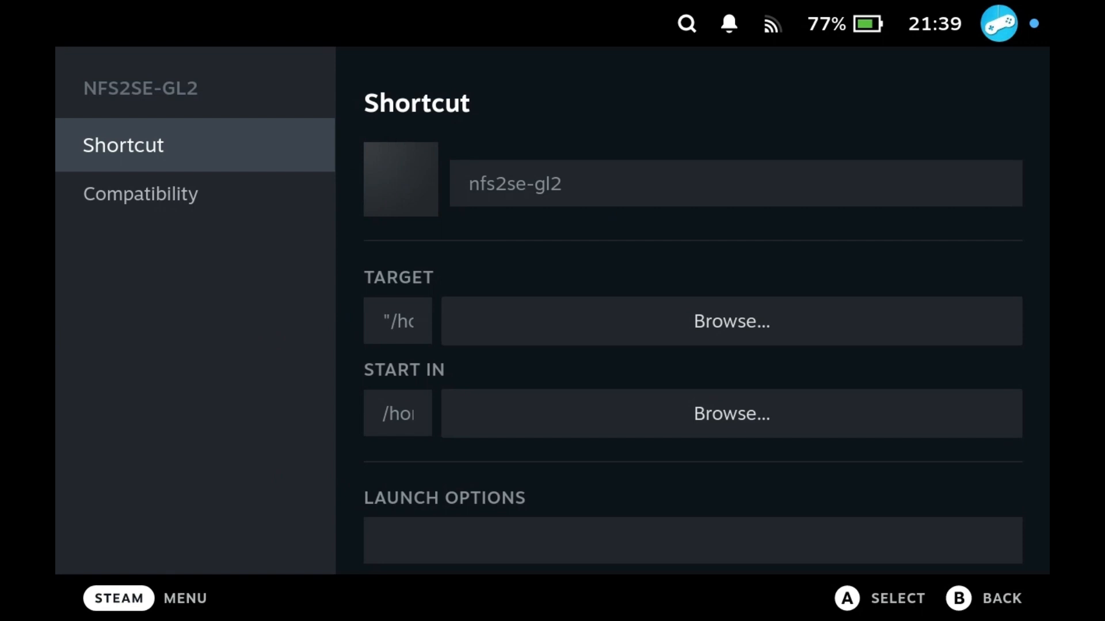
# - Rename the nfs2se-gl2 shortcut to NFS2SE, then show its Compatibility settings
pyautogui.click(732, 183)
pyautogui.write('NFS2SE')
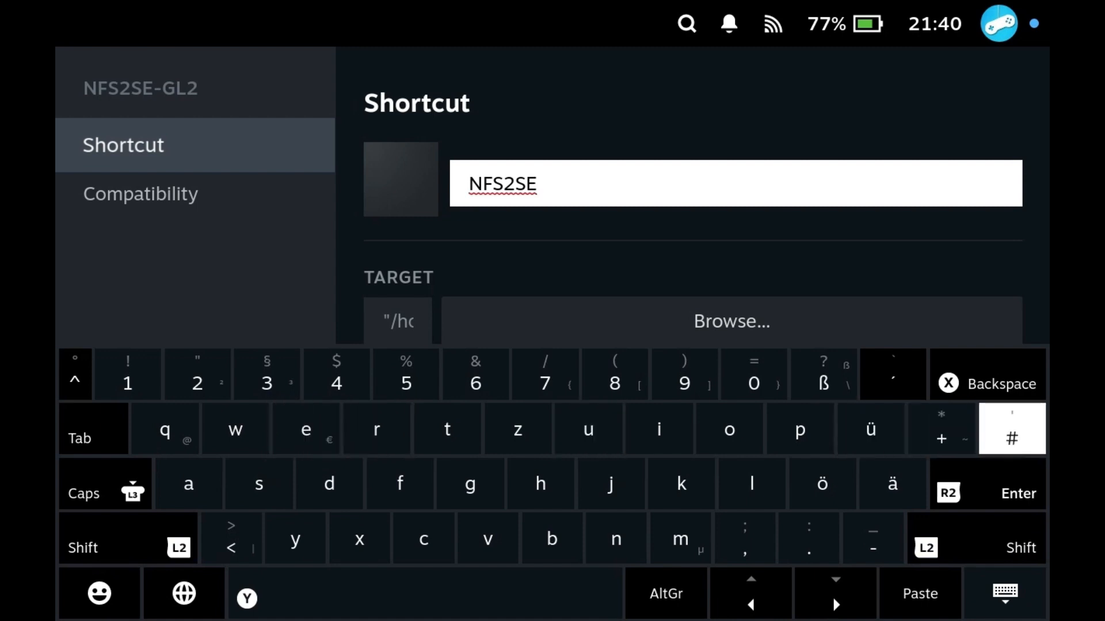
pyautogui.click(146, 193)
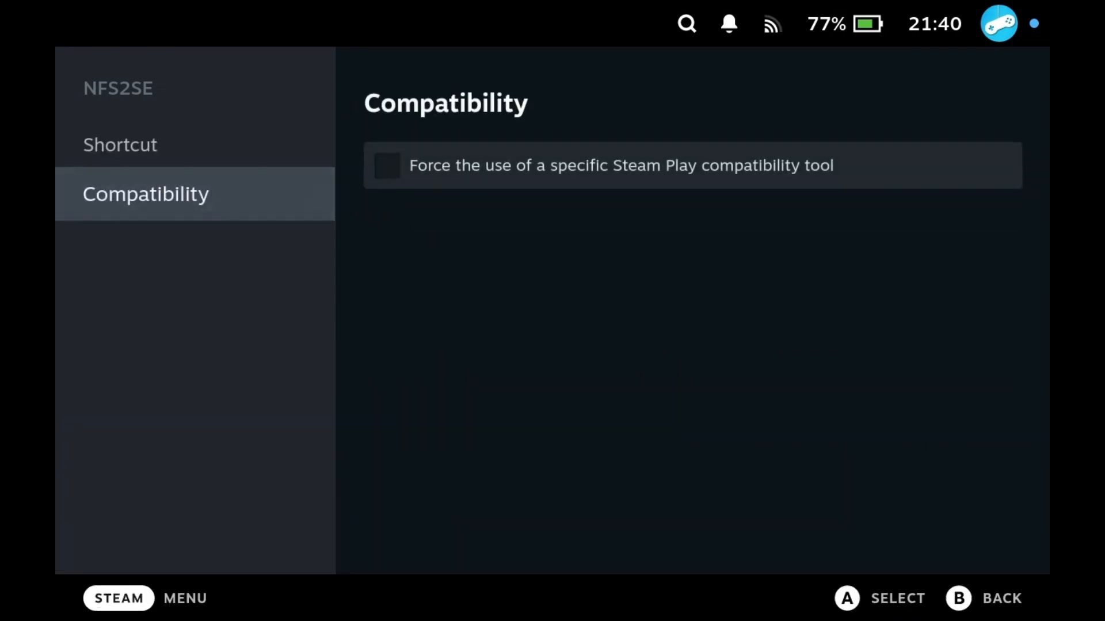
# - Force Steam Linux Runtime as NFS2SE's compatibility tool, then go back to the Non-Steam library
pyautogui.click(386, 165)
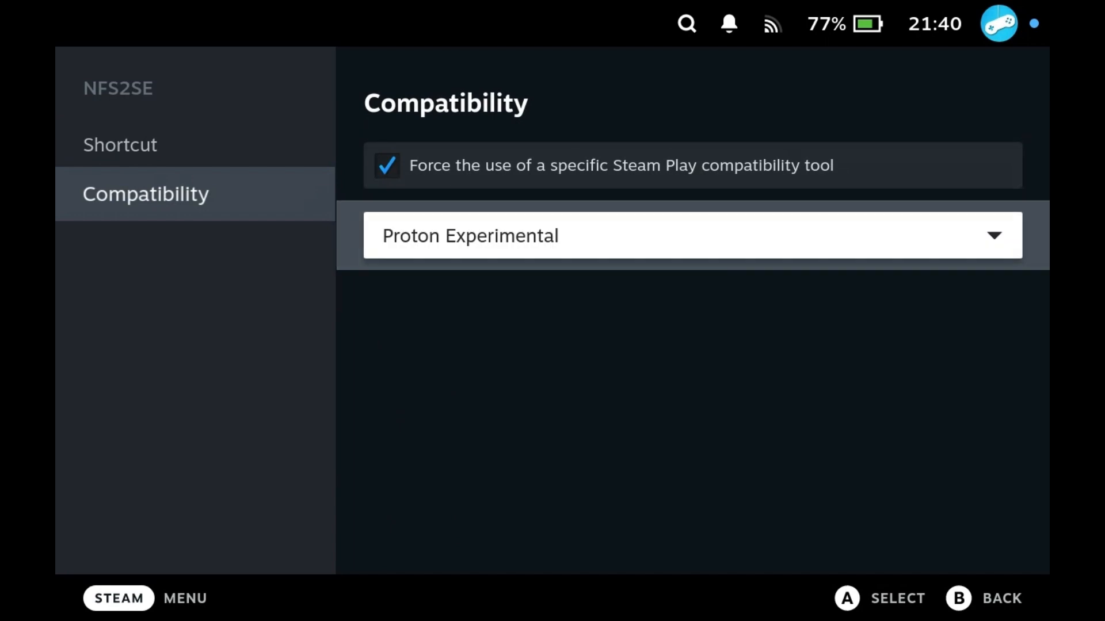
pyautogui.click(693, 235)
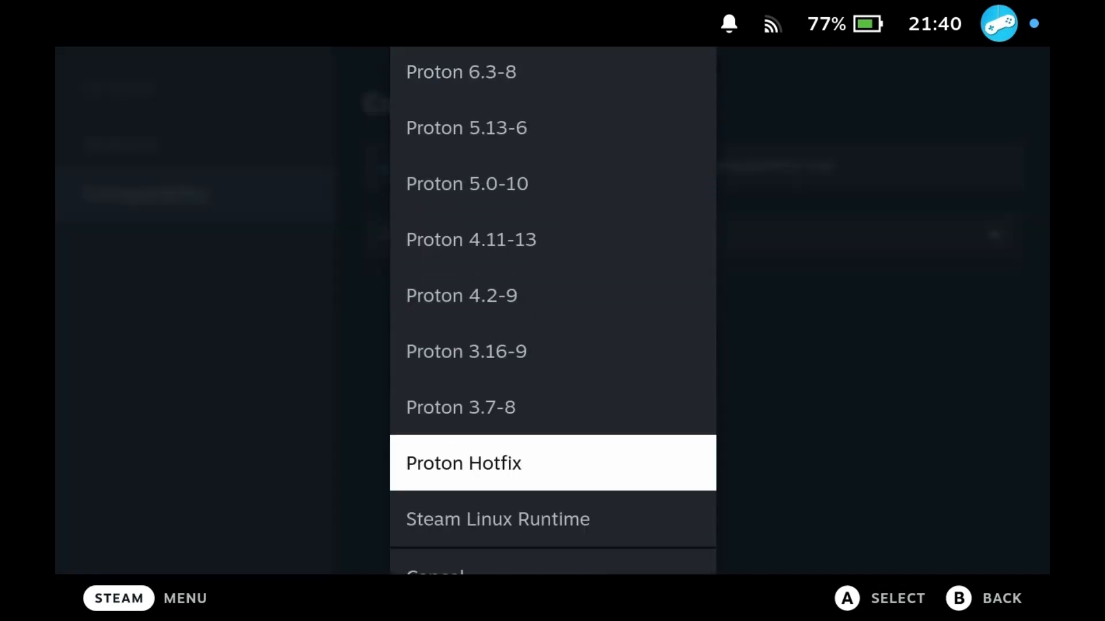
pyautogui.click(496, 519)
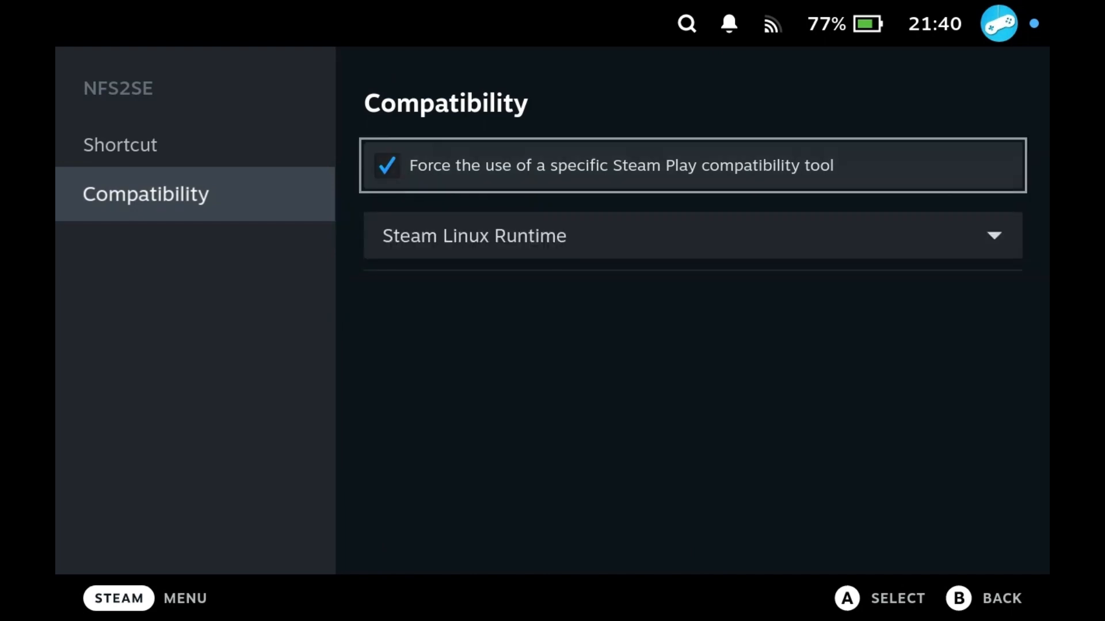
pyautogui.click(124, 144)
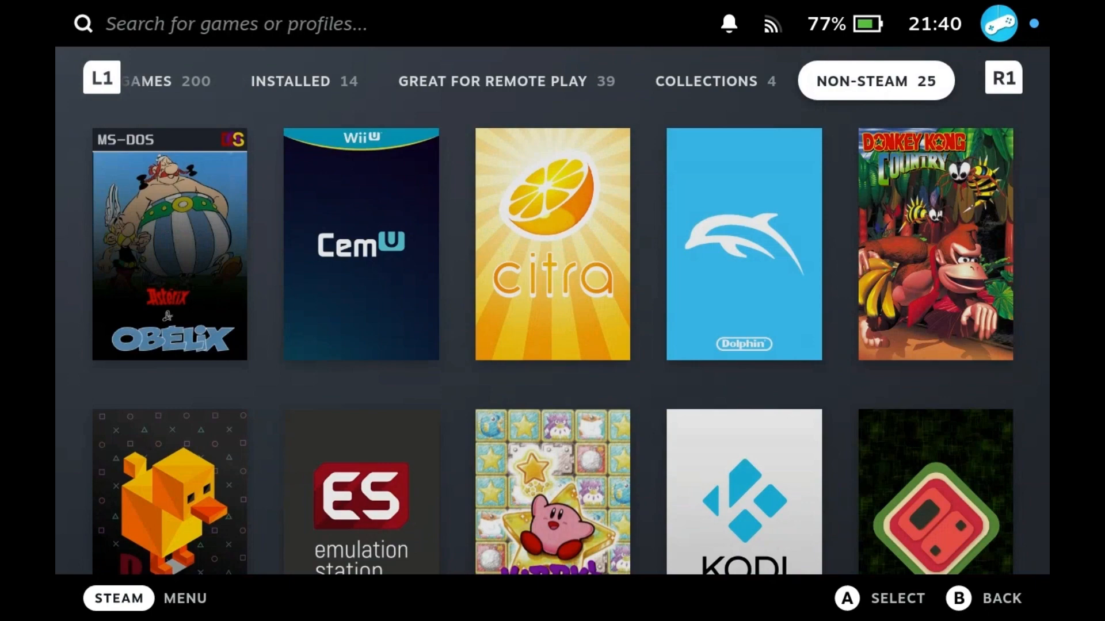
# - Scroll to the NFS2SE tile and open its SteamGridDB artwork editor
pyautogui.scroll(-3)
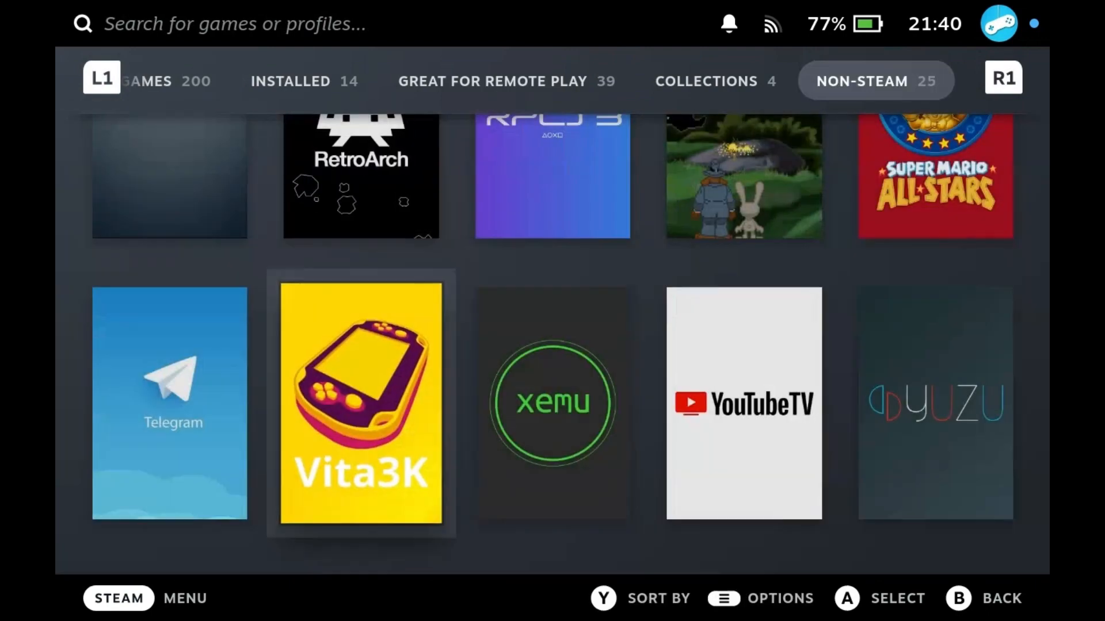
pyautogui.scroll(-3)
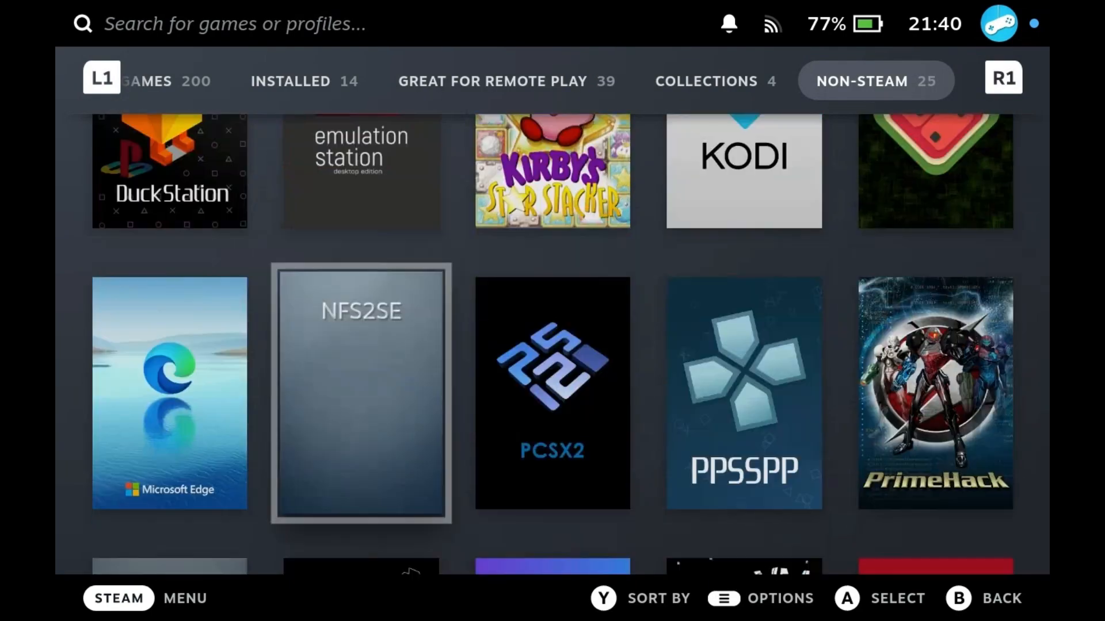
pyautogui.click(360, 393)
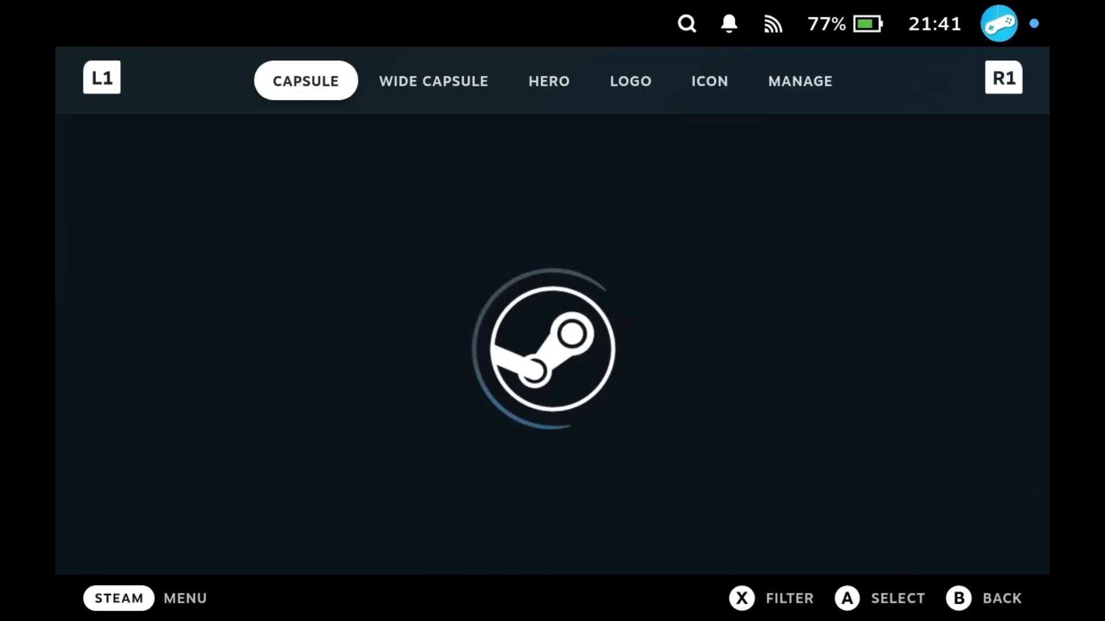
# - Set NFS2SE's capsule and wide capsule to the Need for Speed II images from steam_images
pyautogui.click(709, 80)
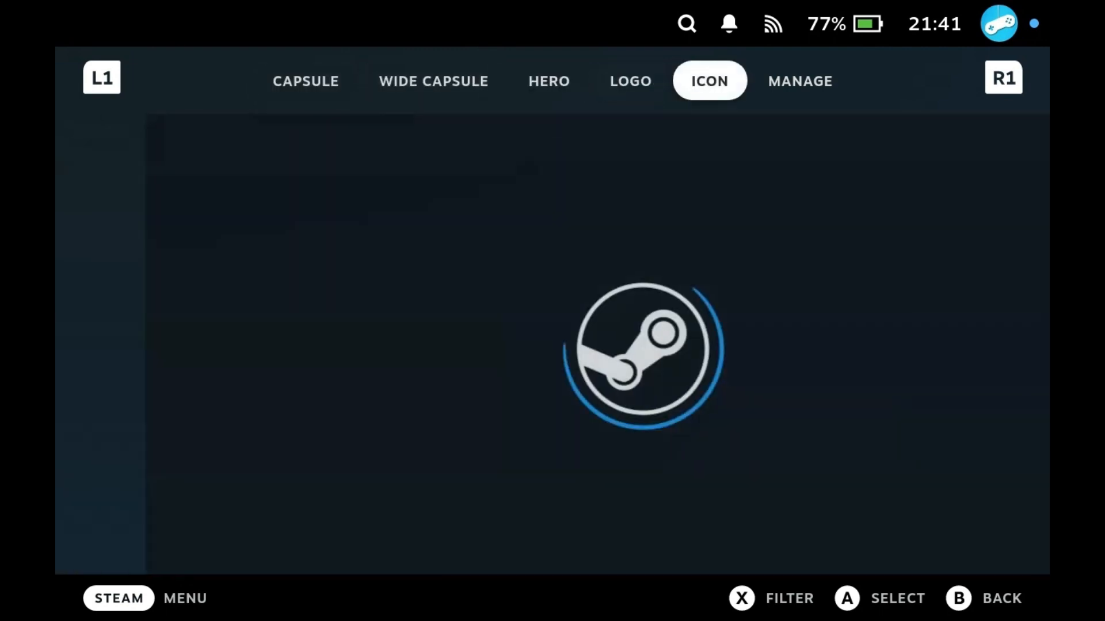
pyautogui.click(800, 80)
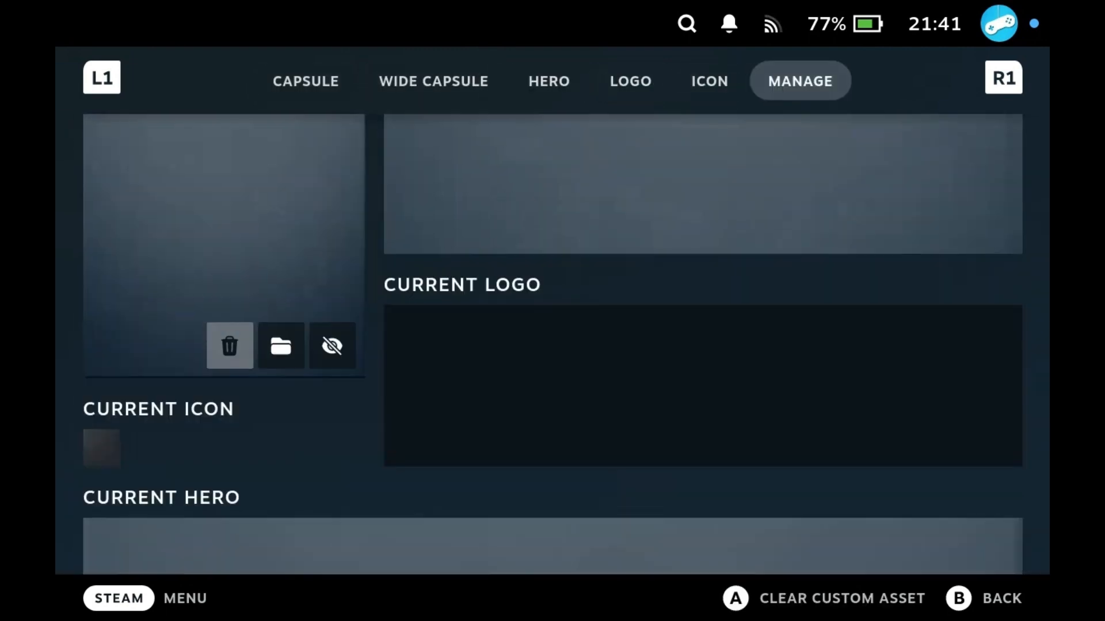
pyautogui.click(280, 346)
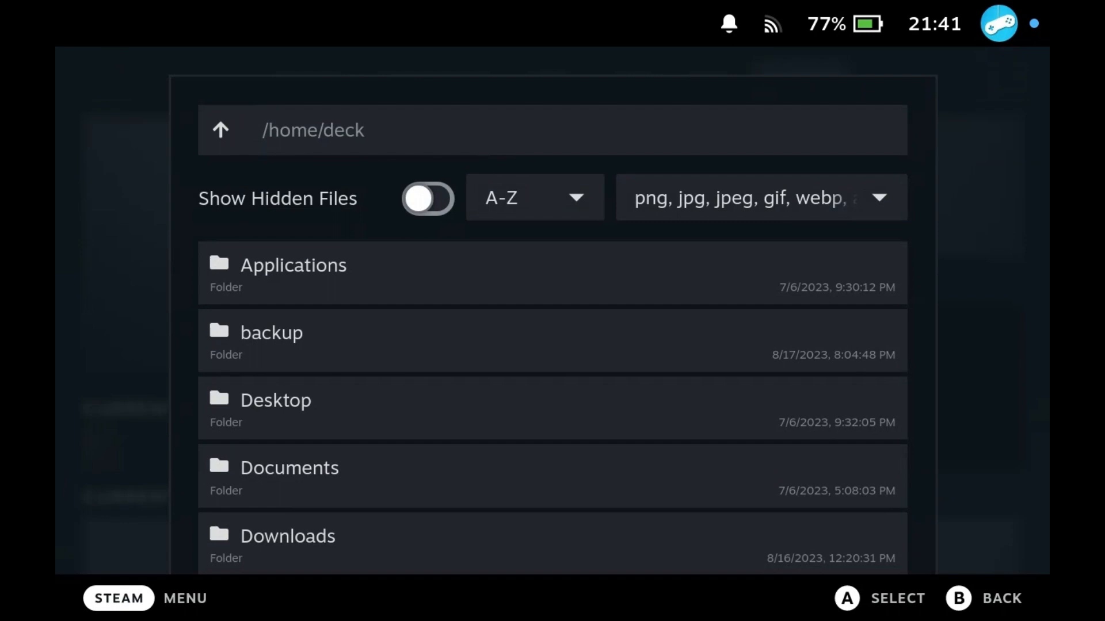
pyautogui.scroll(-3)
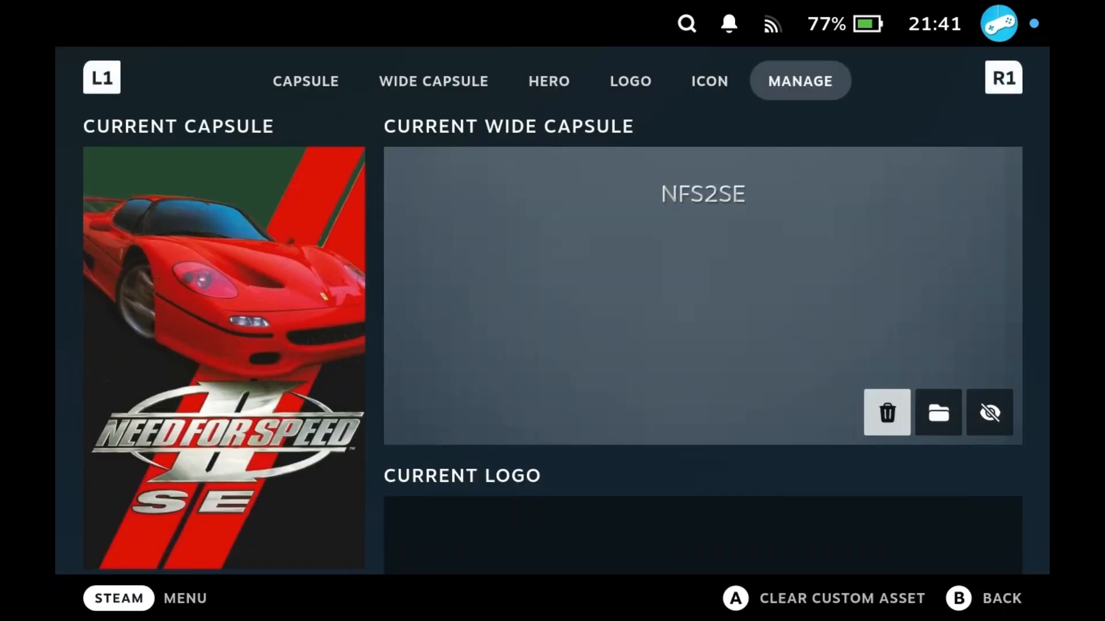
pyautogui.click(937, 412)
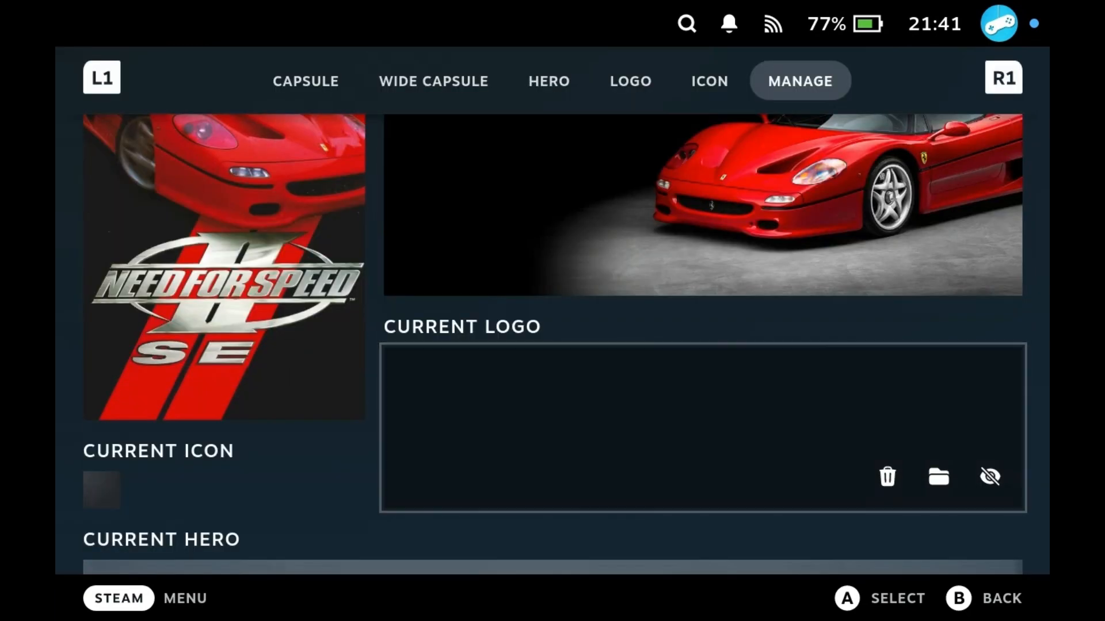
pyautogui.click(938, 477)
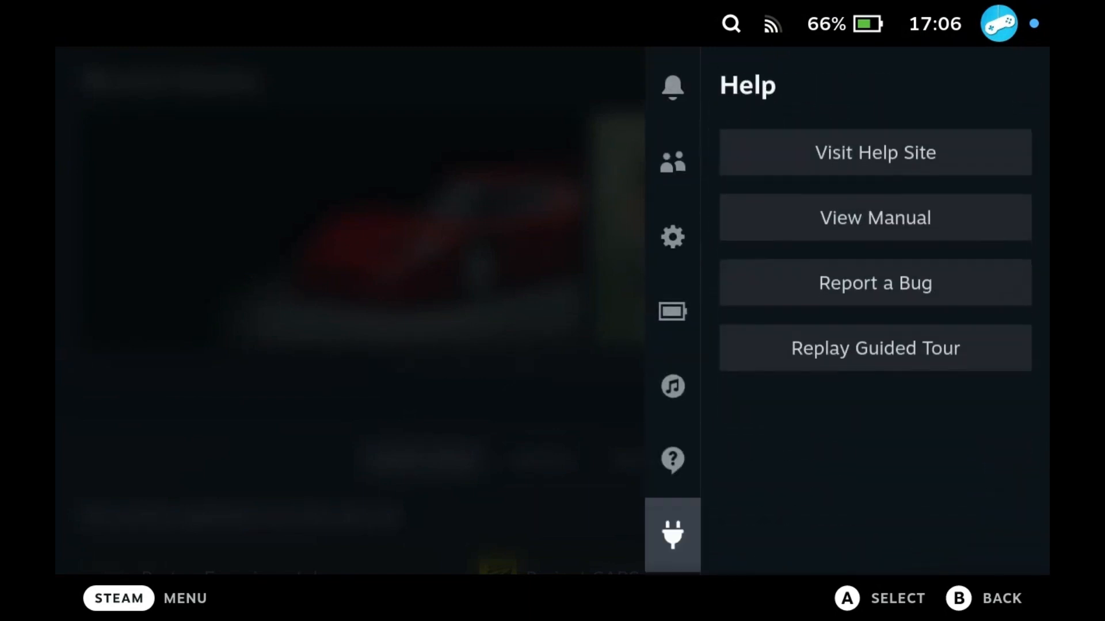
# - Install the Bash Shortcuts 2.0.2 plugin from the Decky plugin store
pyautogui.click(672, 534)
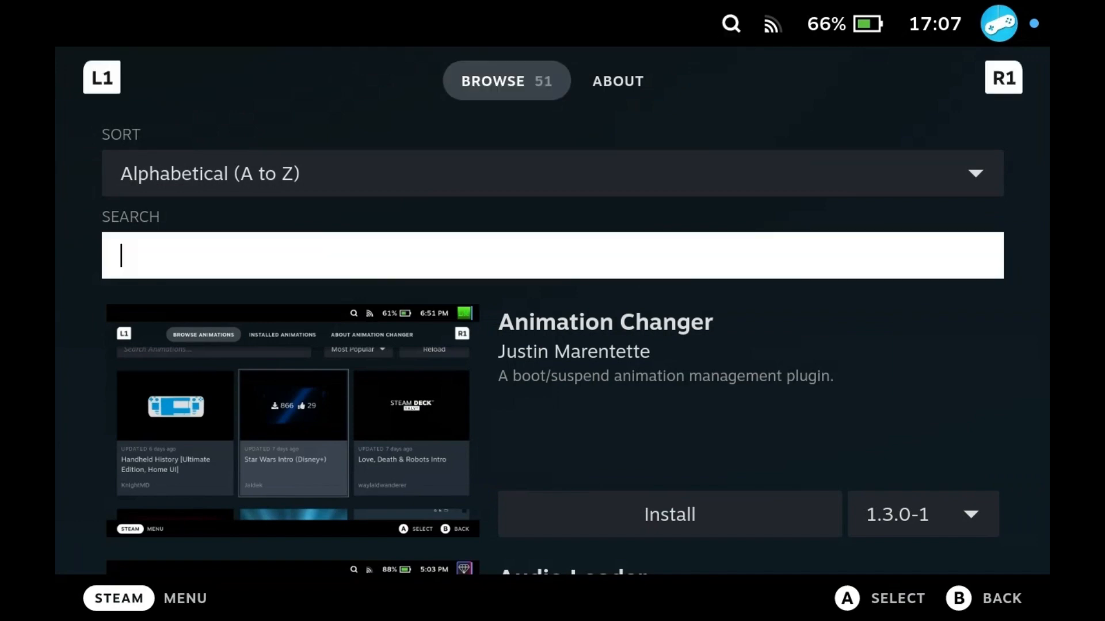
pyautogui.scroll(-3)
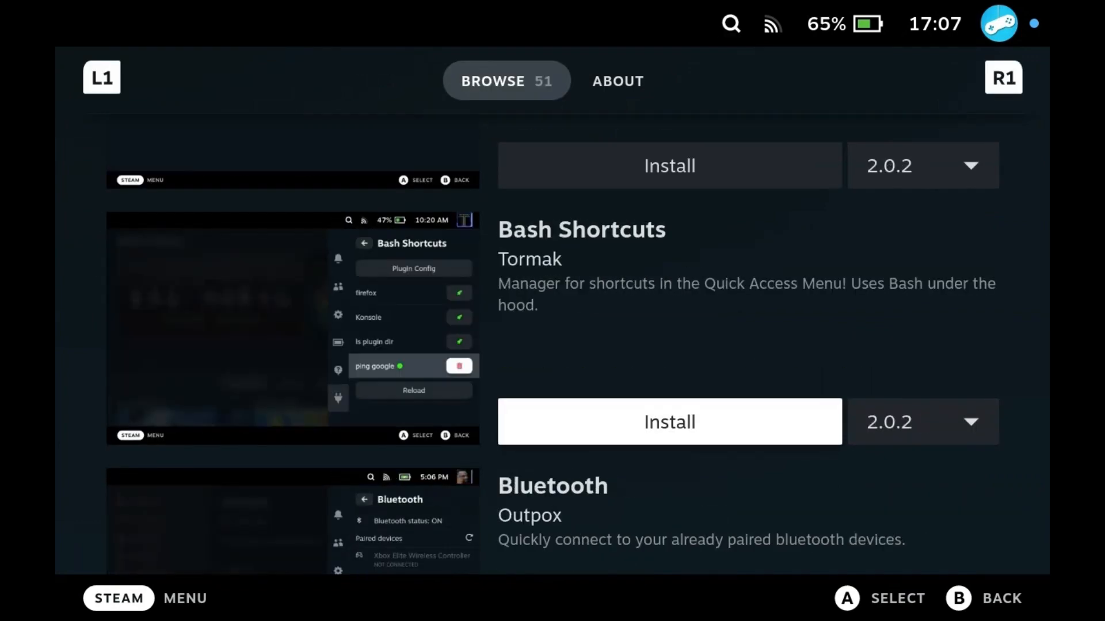
pyautogui.click(668, 421)
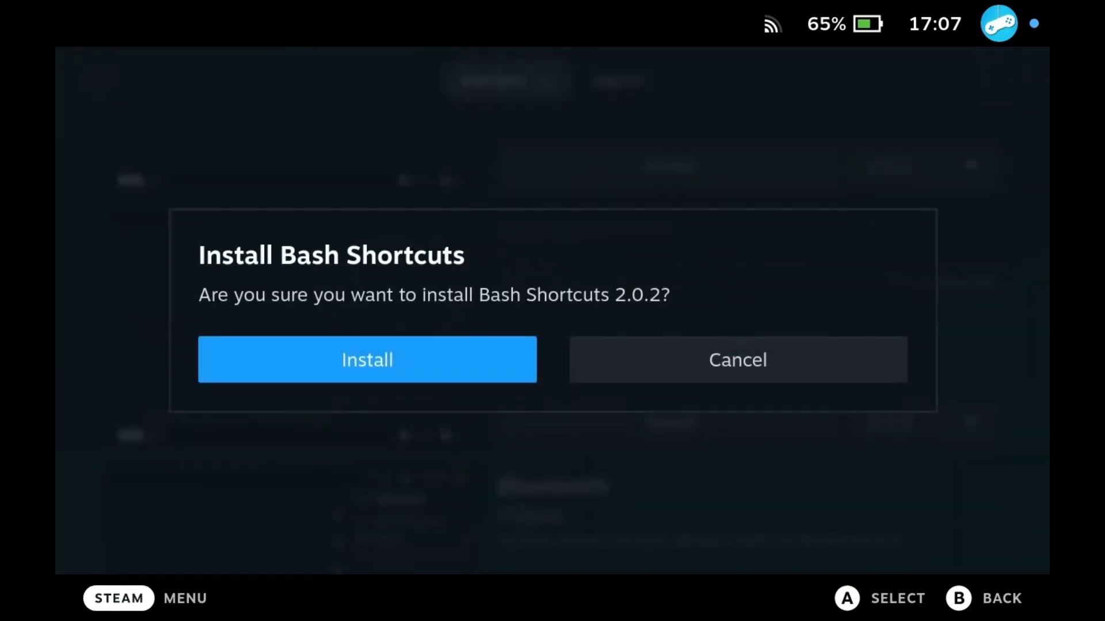
pyautogui.click(367, 359)
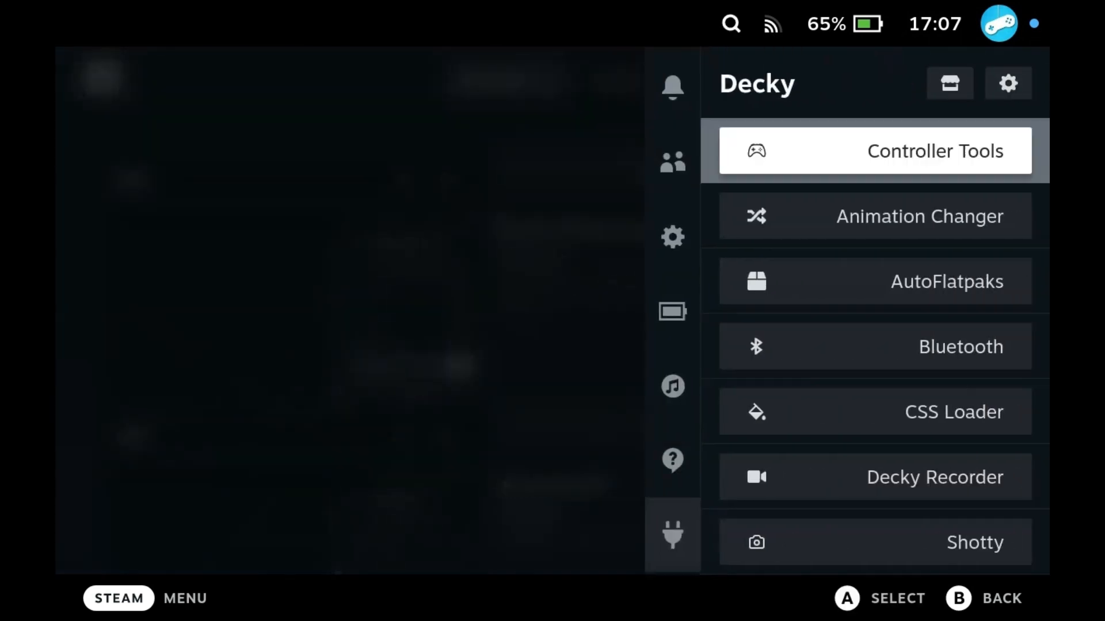
# - Open the Bash Shortcuts plugin's Plugin Config page on the Add Shortcut form
pyautogui.scroll(-3)
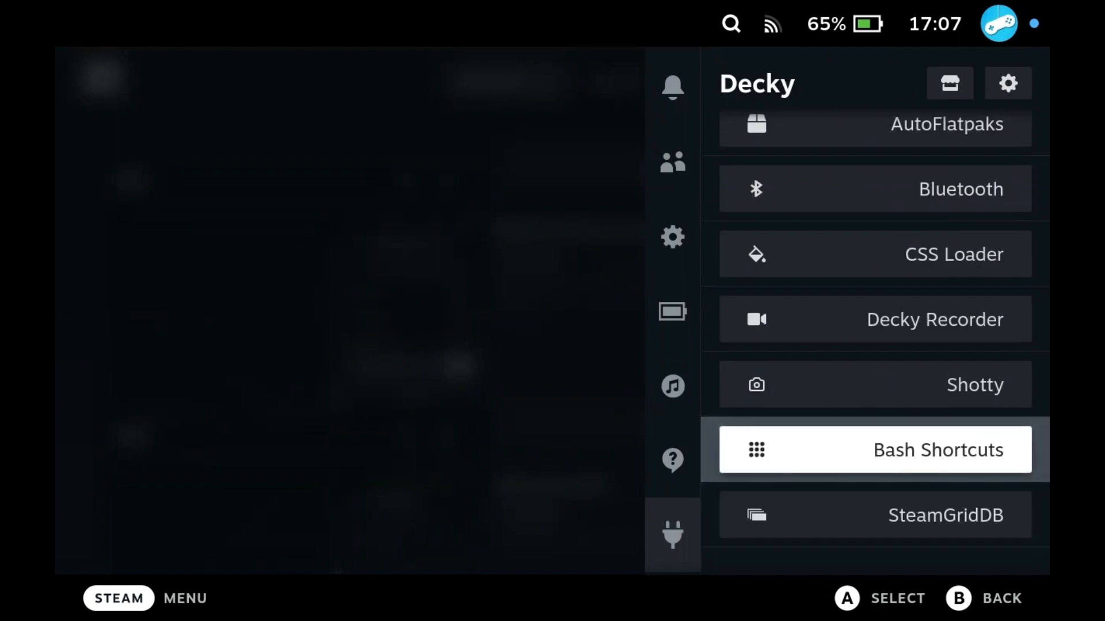
pyautogui.click(873, 450)
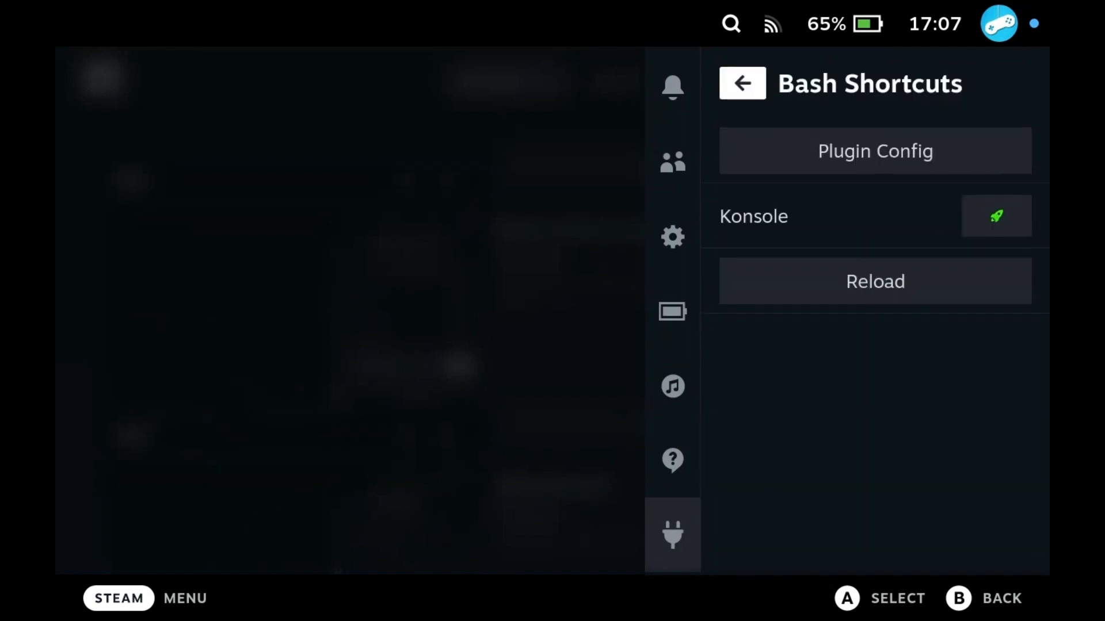
pyautogui.moveTo(873, 151)
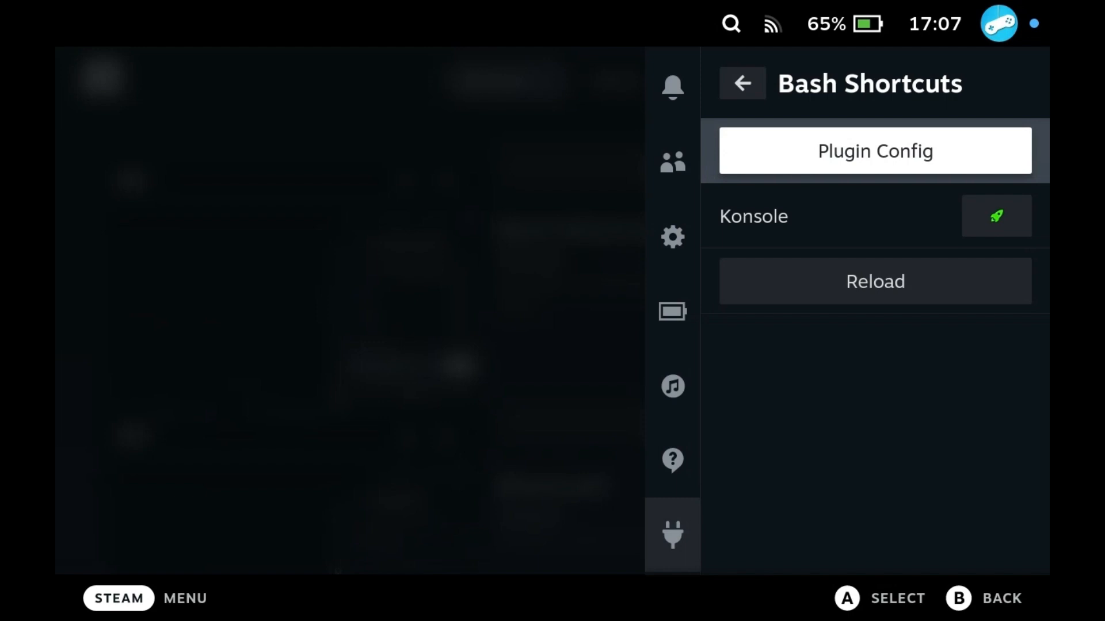
pyautogui.click(874, 150)
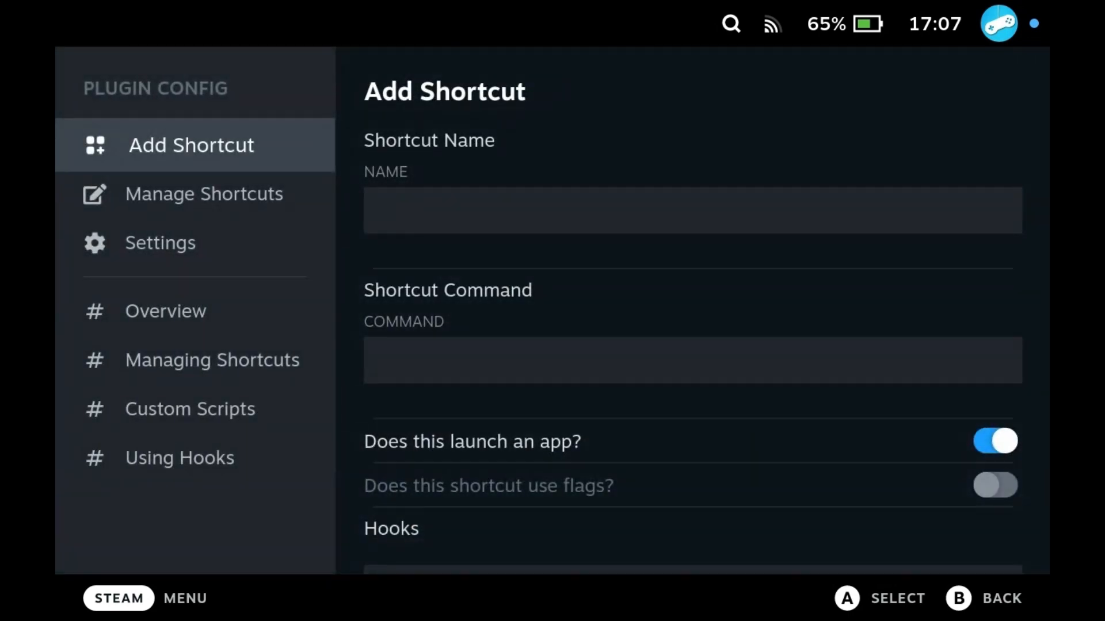
# - Name the shortcut 'NFS2 SE STATS' and replace player name mrfast with raser in the script command
pyautogui.click(691, 210)
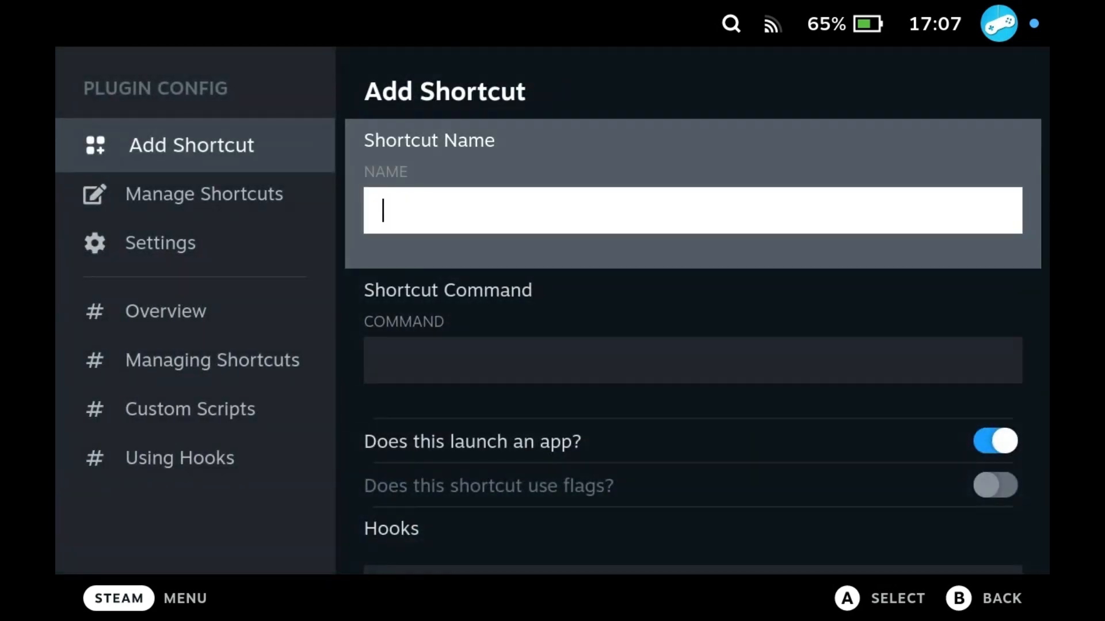
pyautogui.write('NFS2 SE')
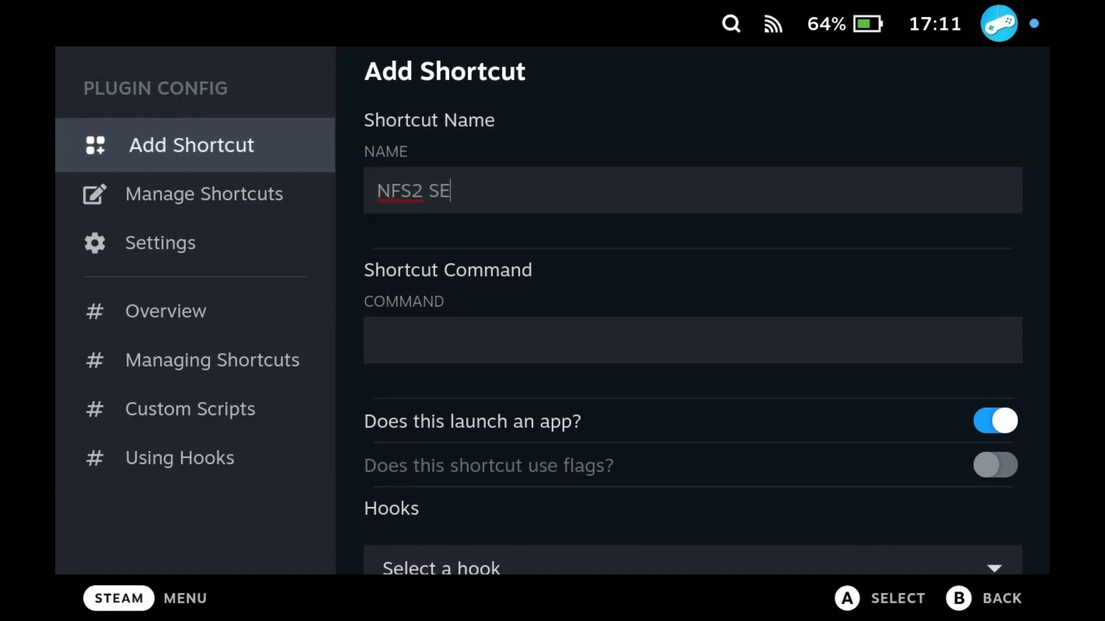
pyautogui.write('STATS')
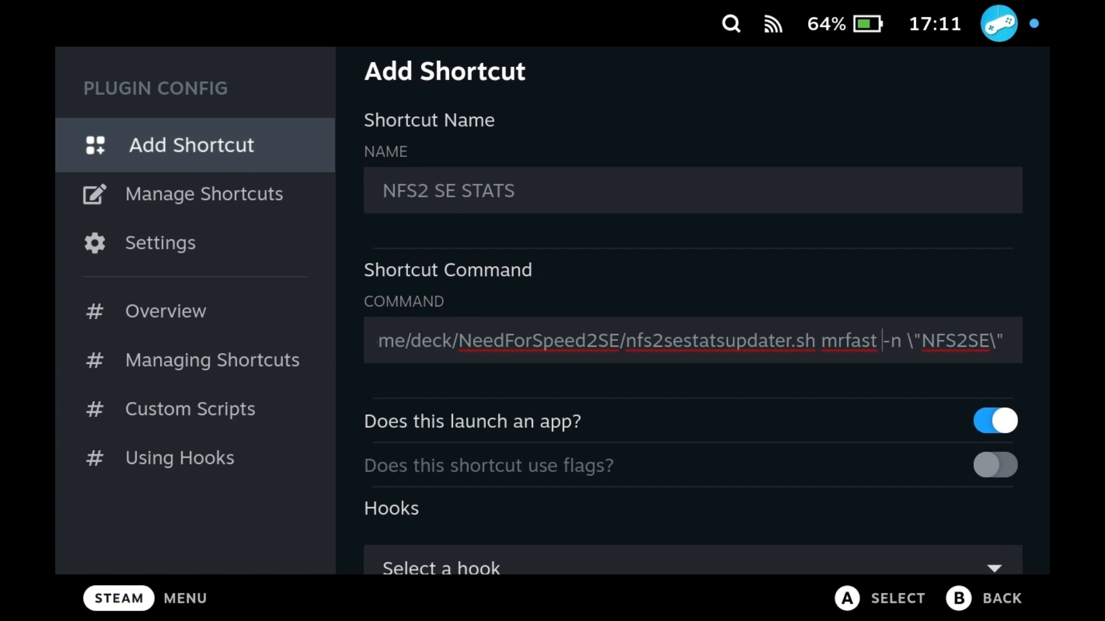
pyautogui.doubleClick(859, 341)
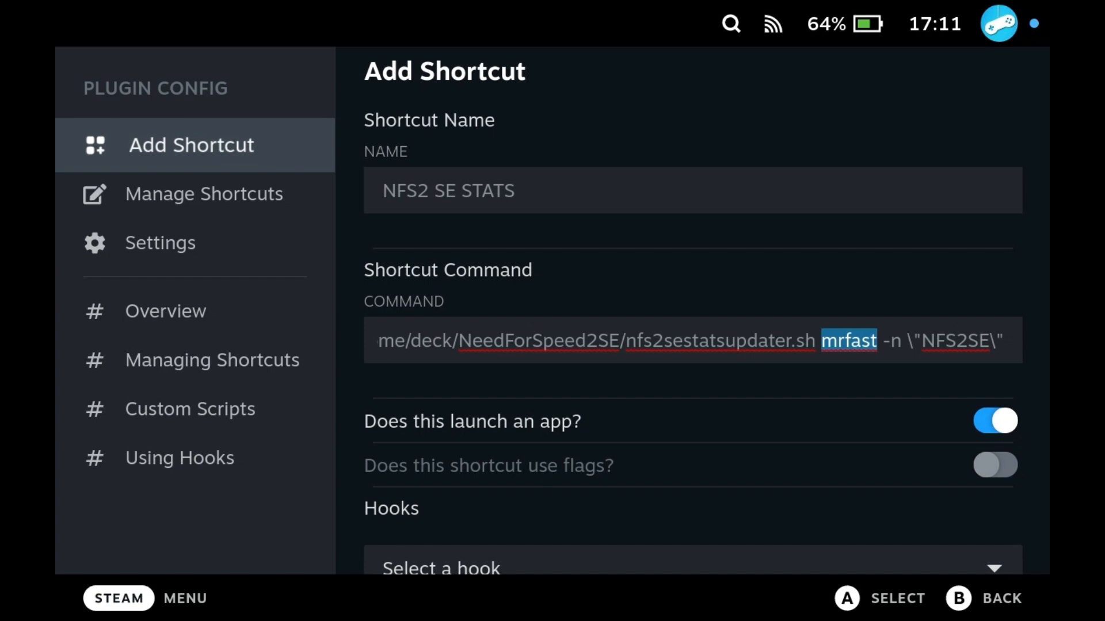
pyautogui.write('raser')
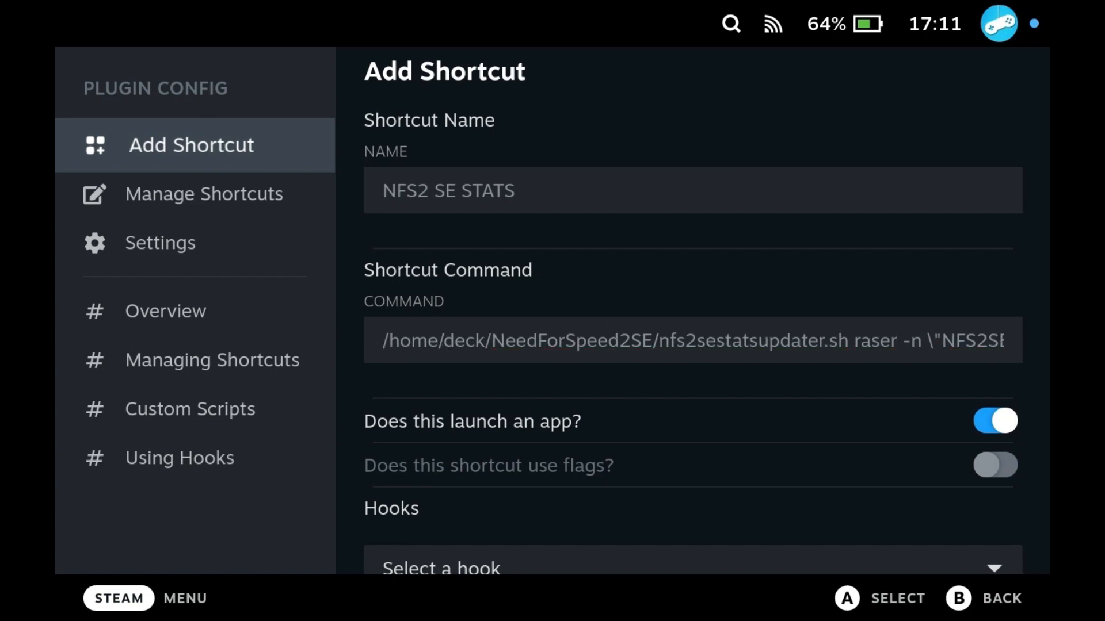
pyautogui.scroll(-3)
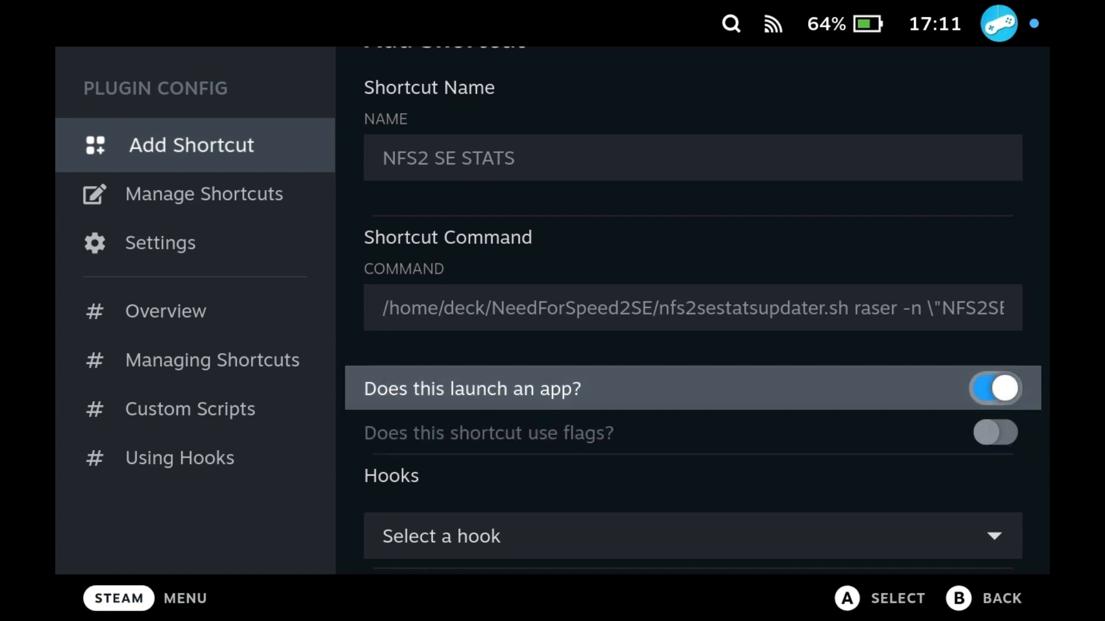
# - Turn off 'Does this launch an app?', turn on flags, and save the shortcut
pyautogui.click(994, 388)
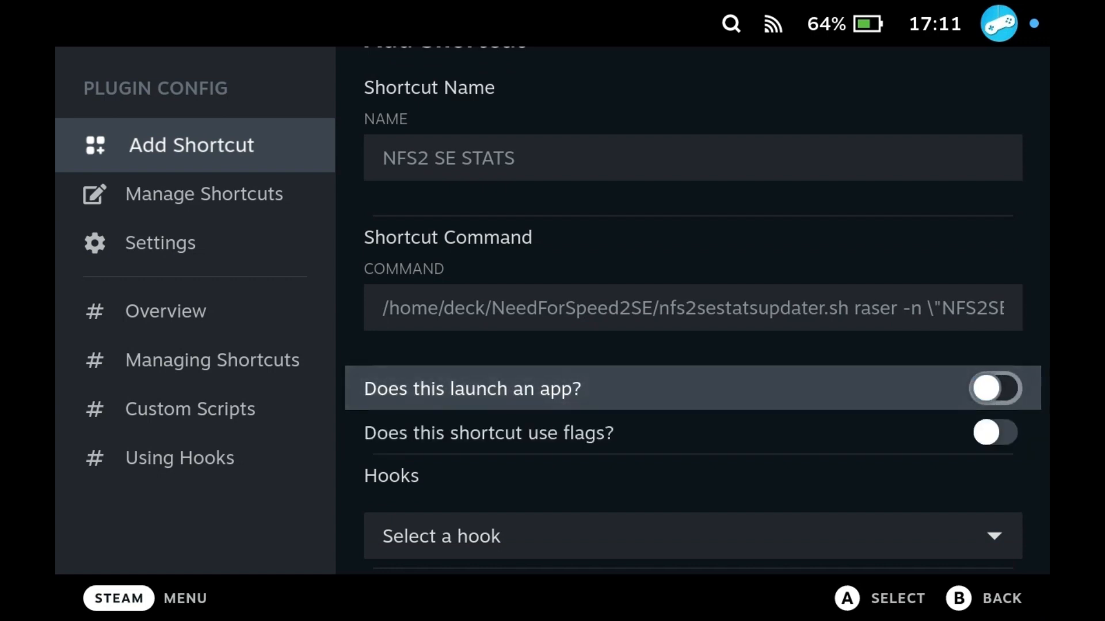
pyautogui.moveTo(493, 433)
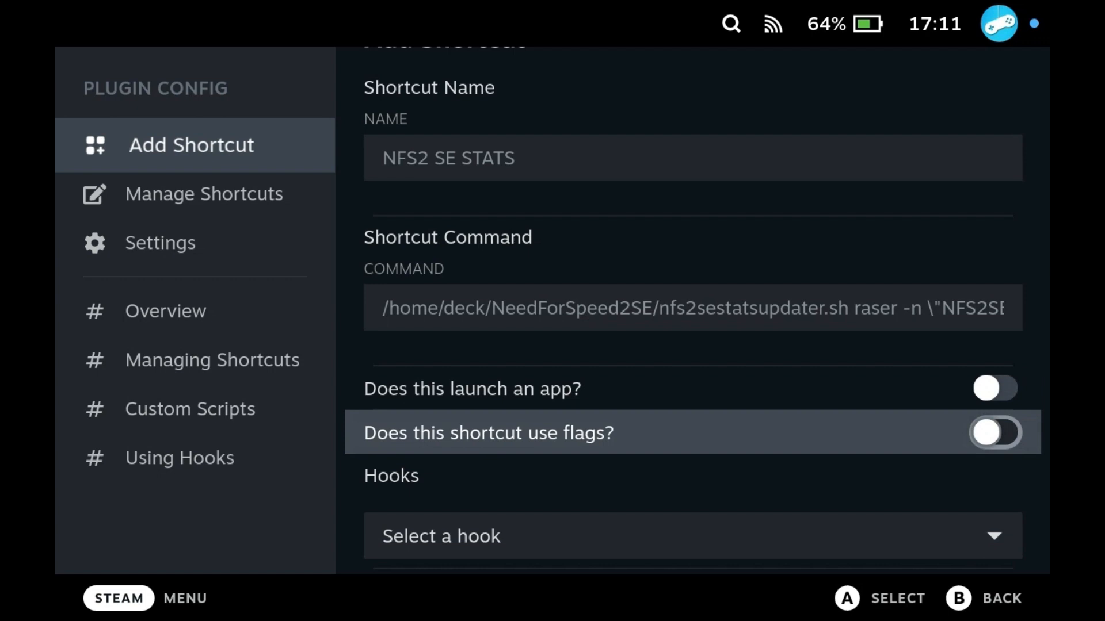
pyautogui.click(995, 433)
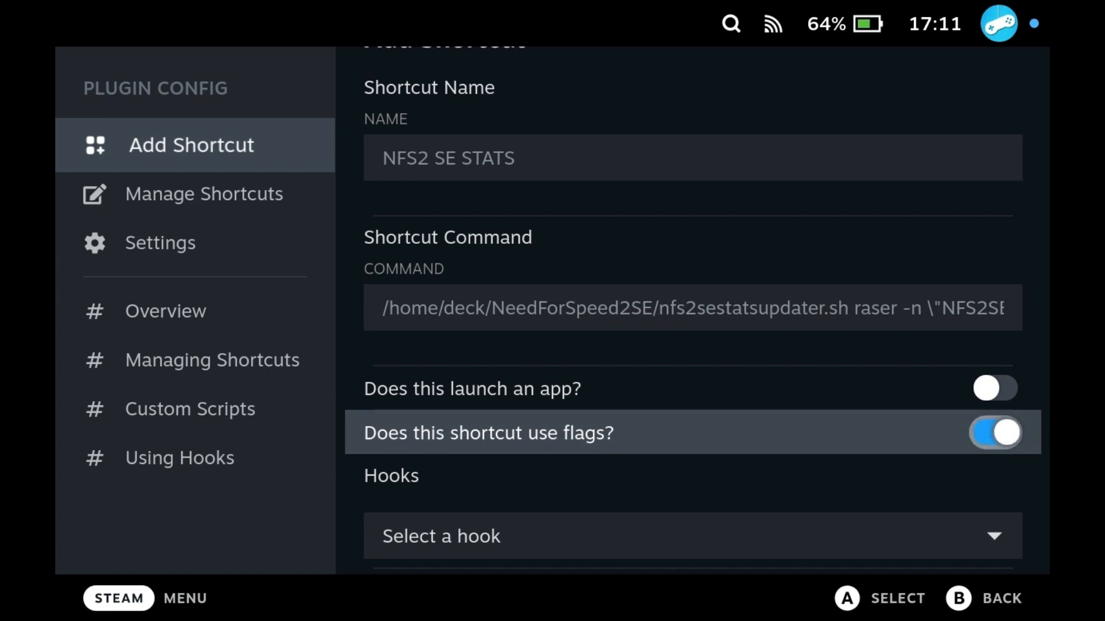
pyautogui.scroll(-3)
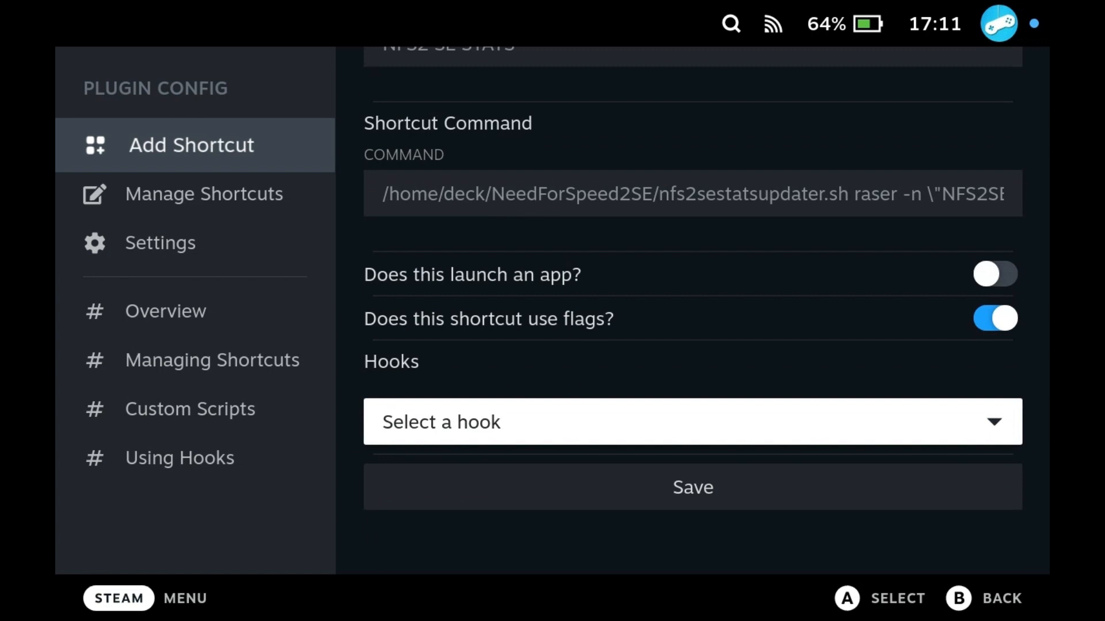
pyautogui.click(693, 421)
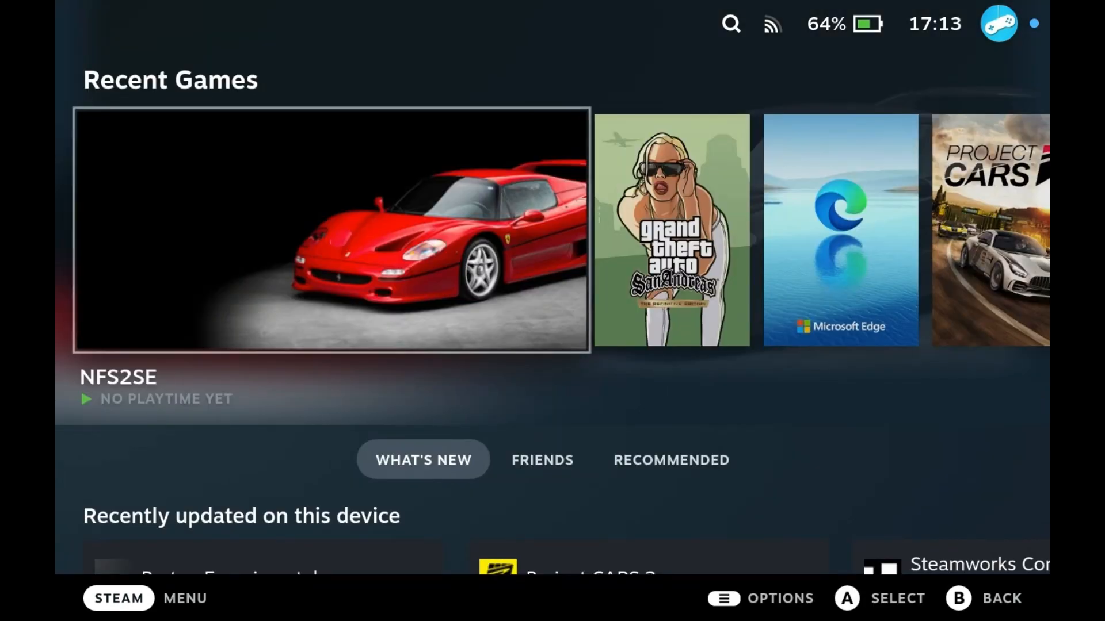
# - Play Need For Speed II SE from the NFS2SE entry in Recent Games
pyautogui.click(331, 230)
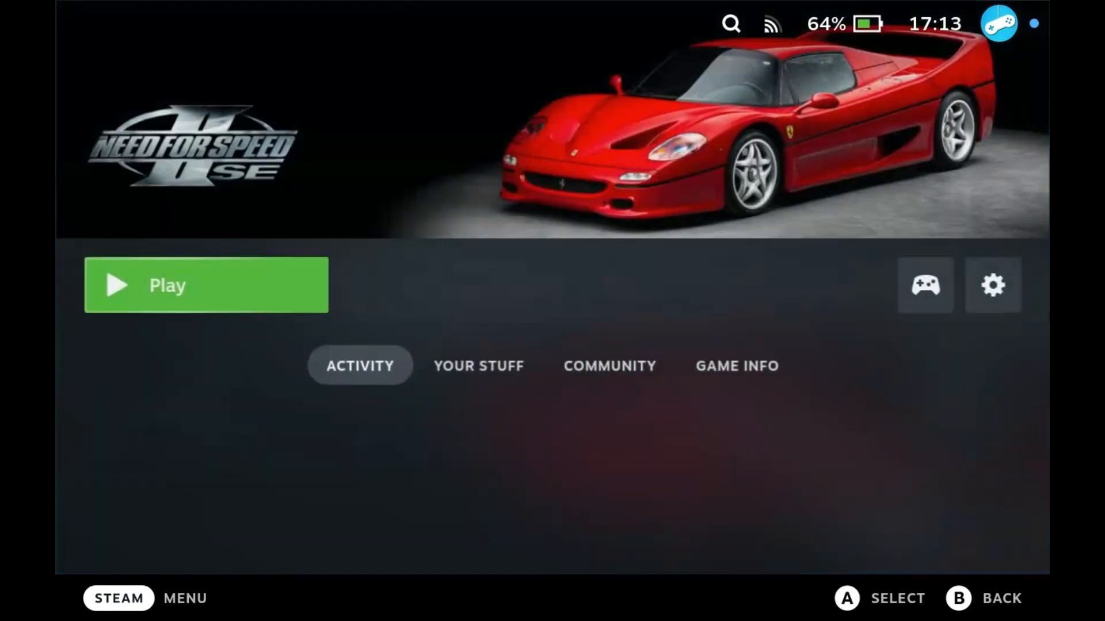
pyautogui.click(206, 285)
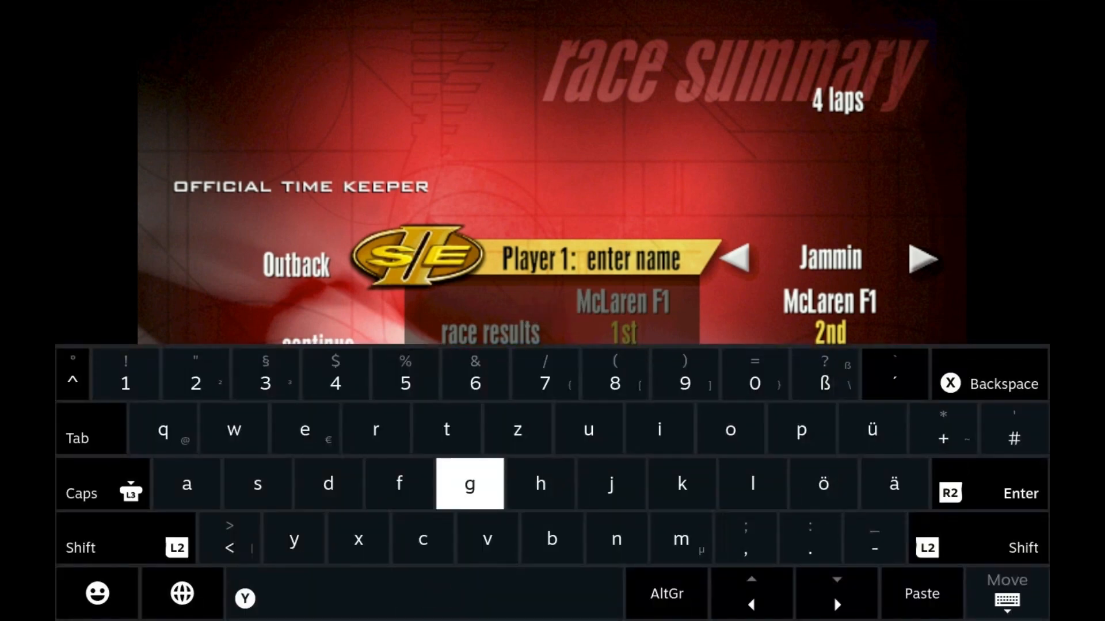
# - Record the Outback lap times as 'raser' and return to the main menu
pyautogui.write('raser')
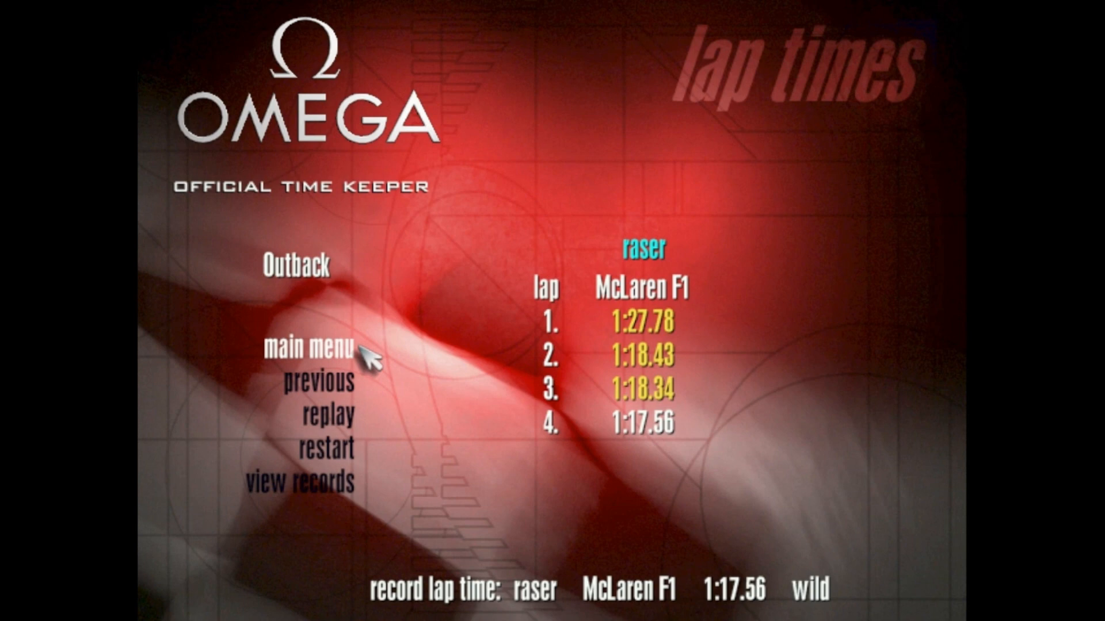
pyautogui.click(309, 349)
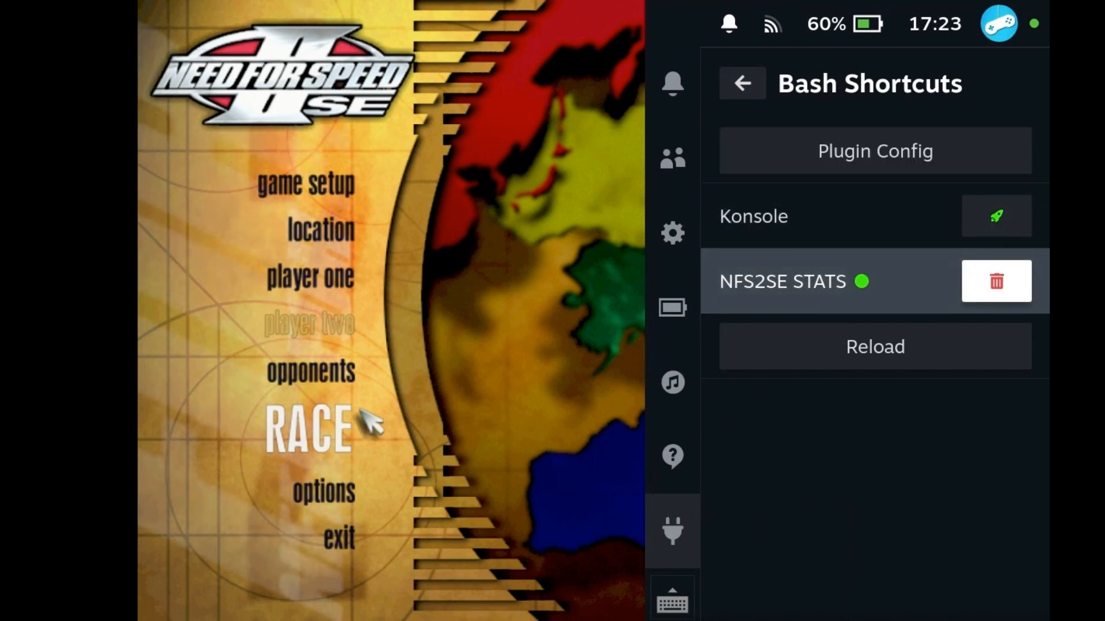
# - Launch the NFS2SE STATS shortcut from Bash Shortcuts to upload the records
pyautogui.click(996, 282)
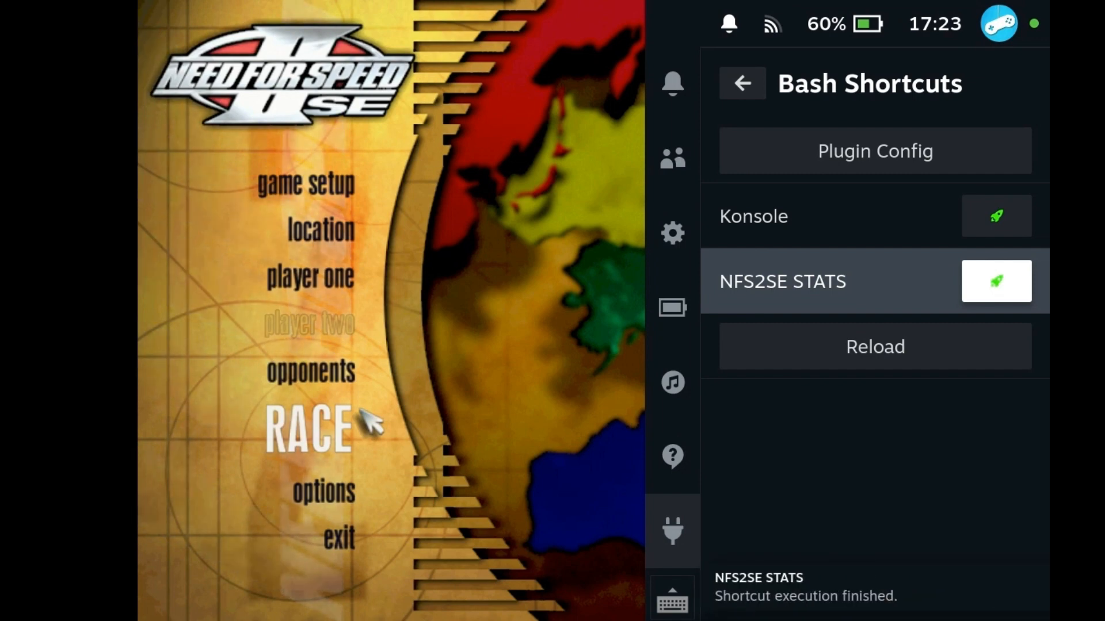